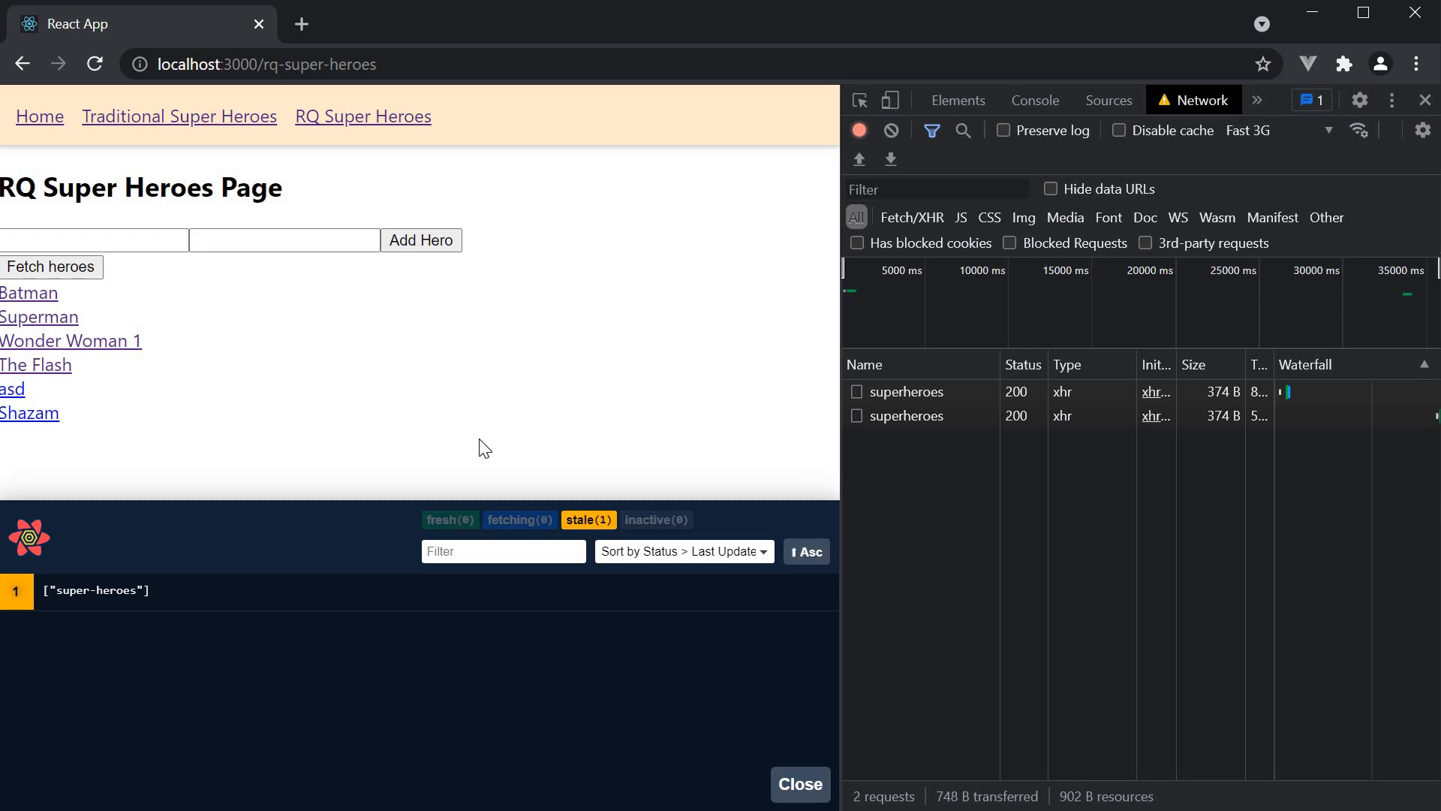
mouse_move(373, 265)
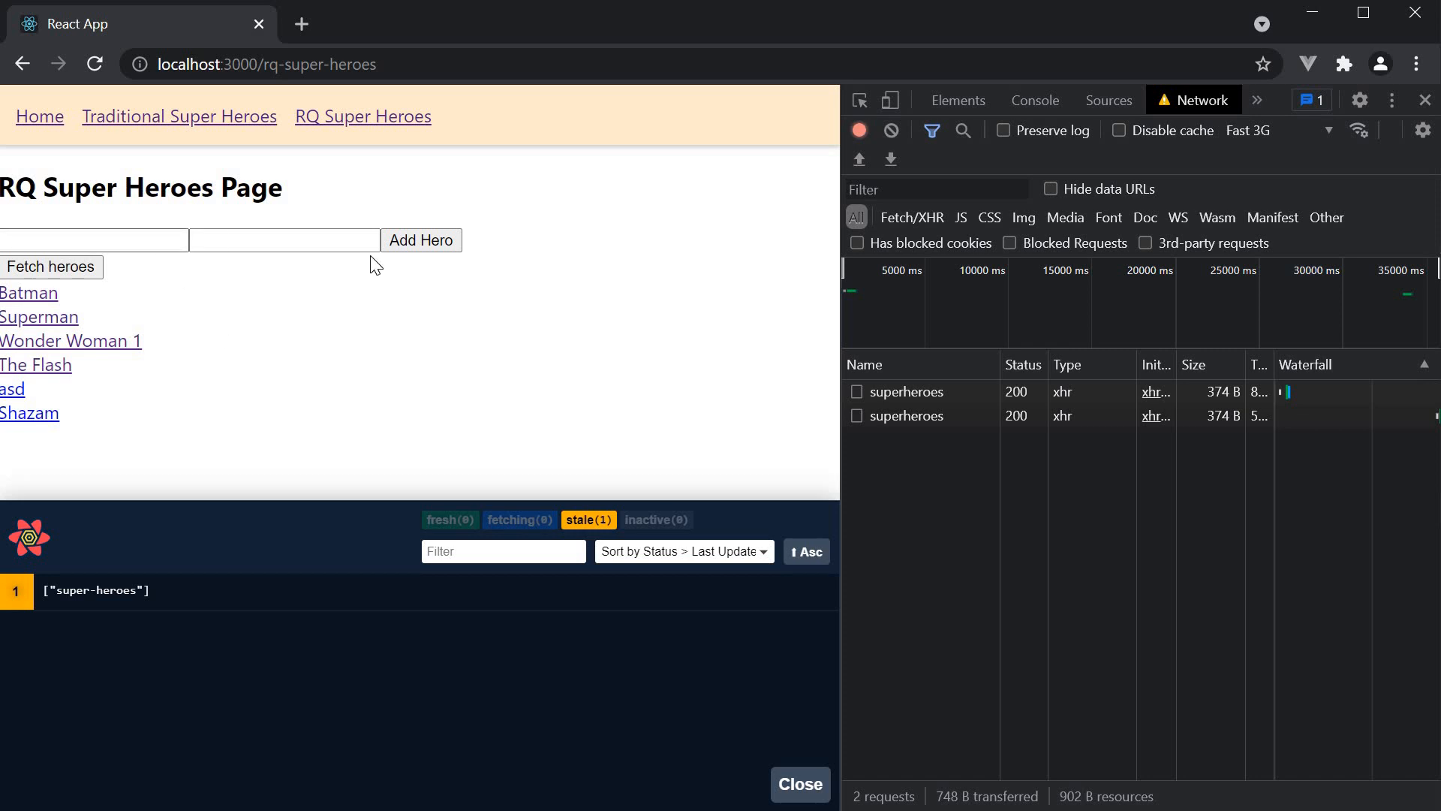
mouse_move(190, 389)
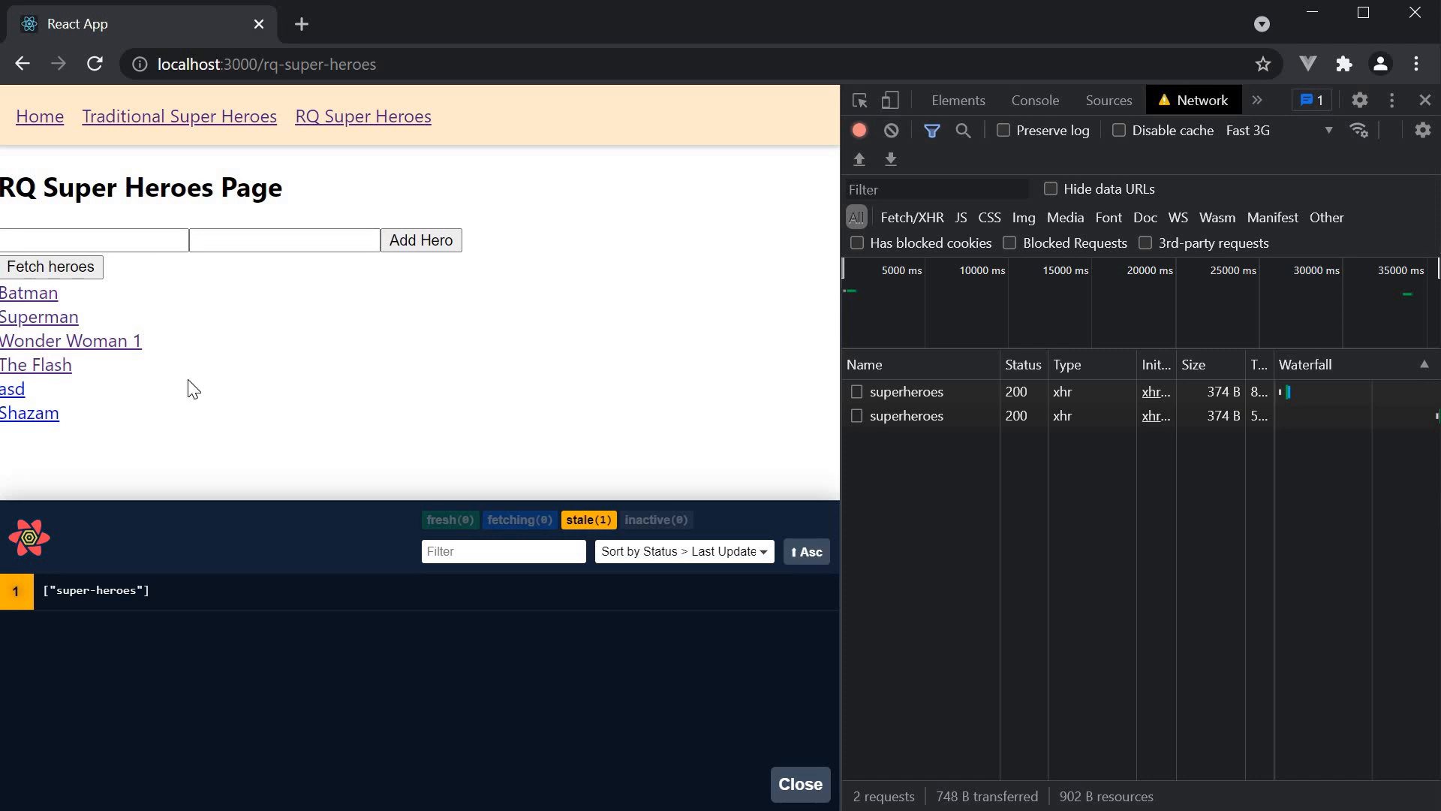
mouse_move(126, 368)
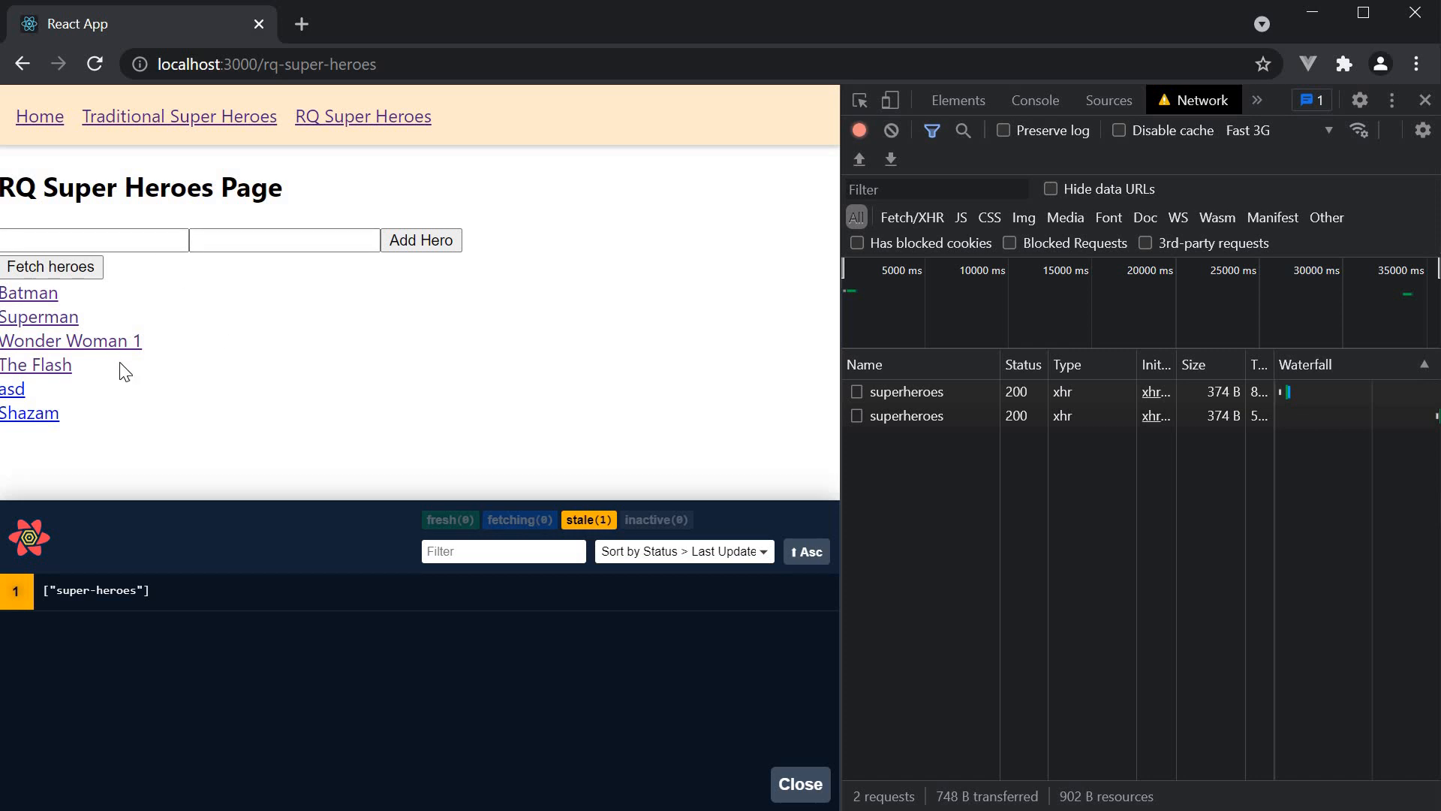
mouse_move(143, 373)
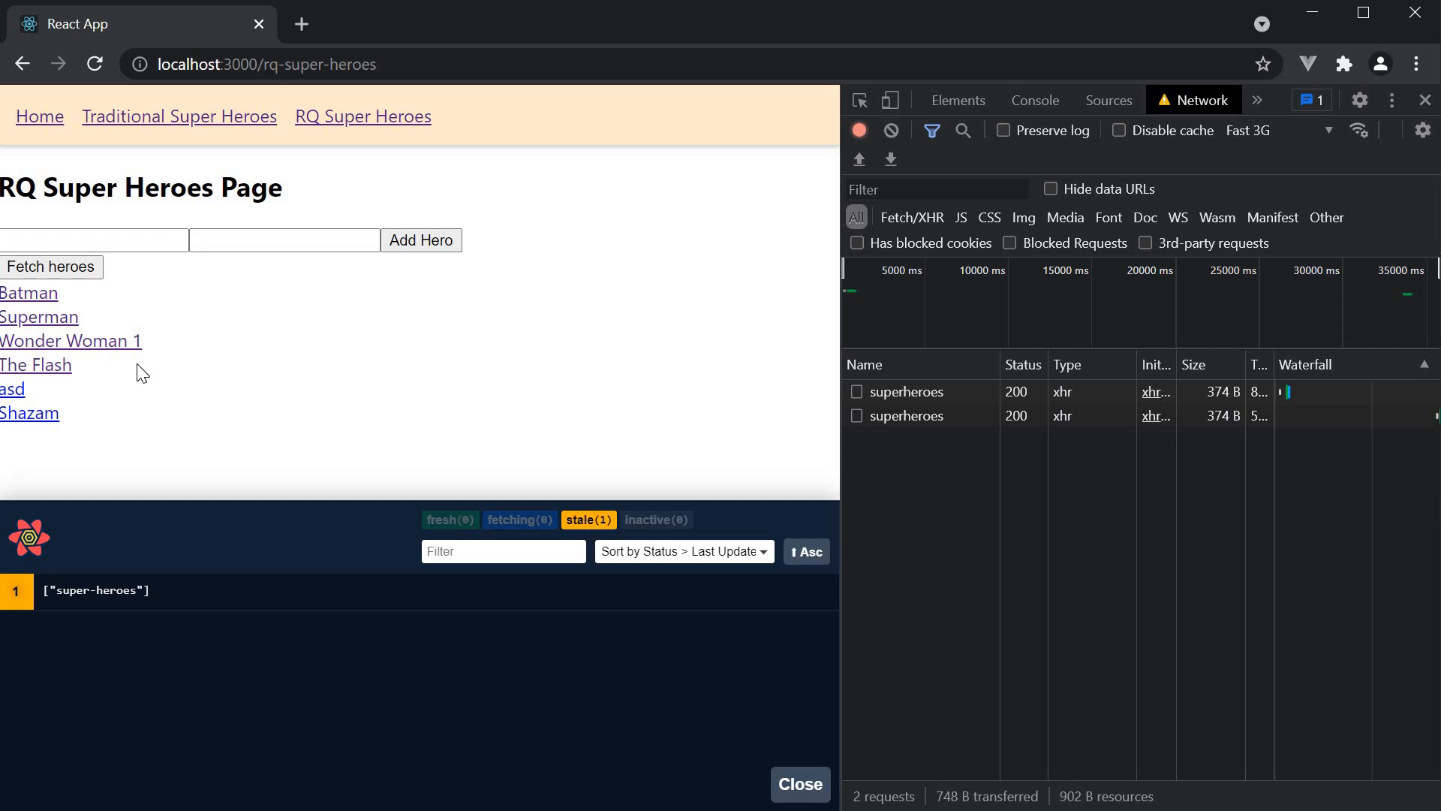
mouse_move(167, 369)
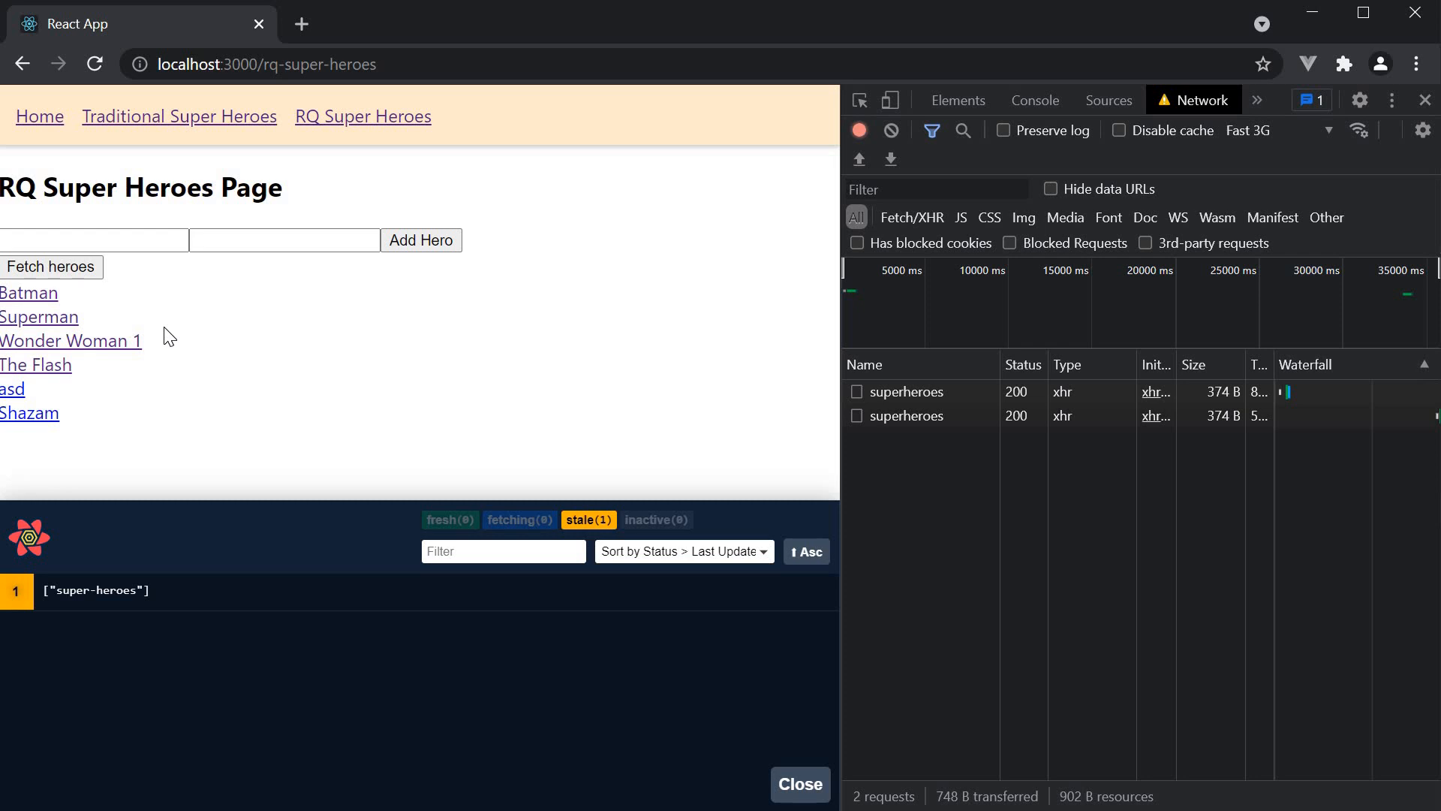
Step: Add the hero Green Arrow with alter ego Oliver Queen through the Add Hero form
type("Green")
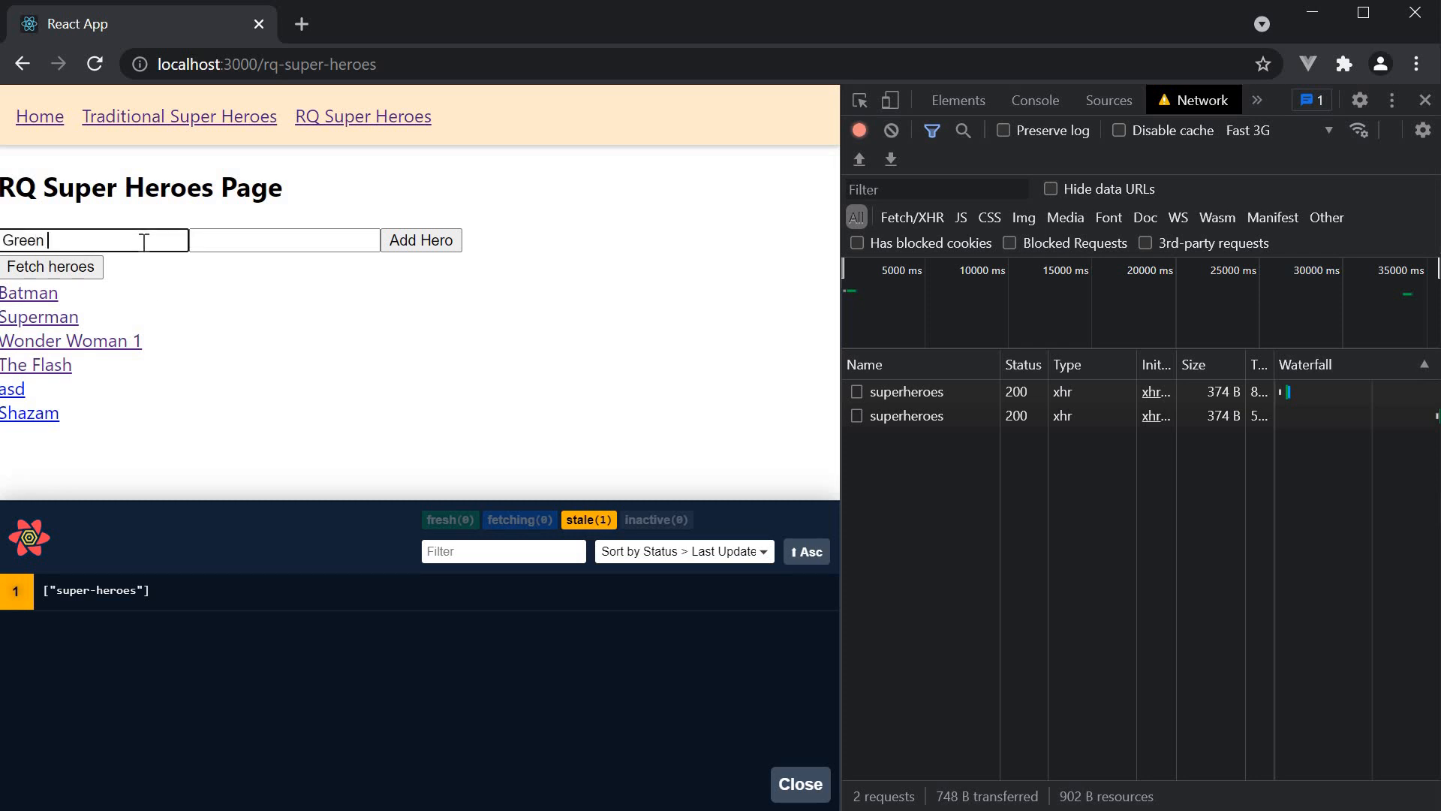
type("Oliver")
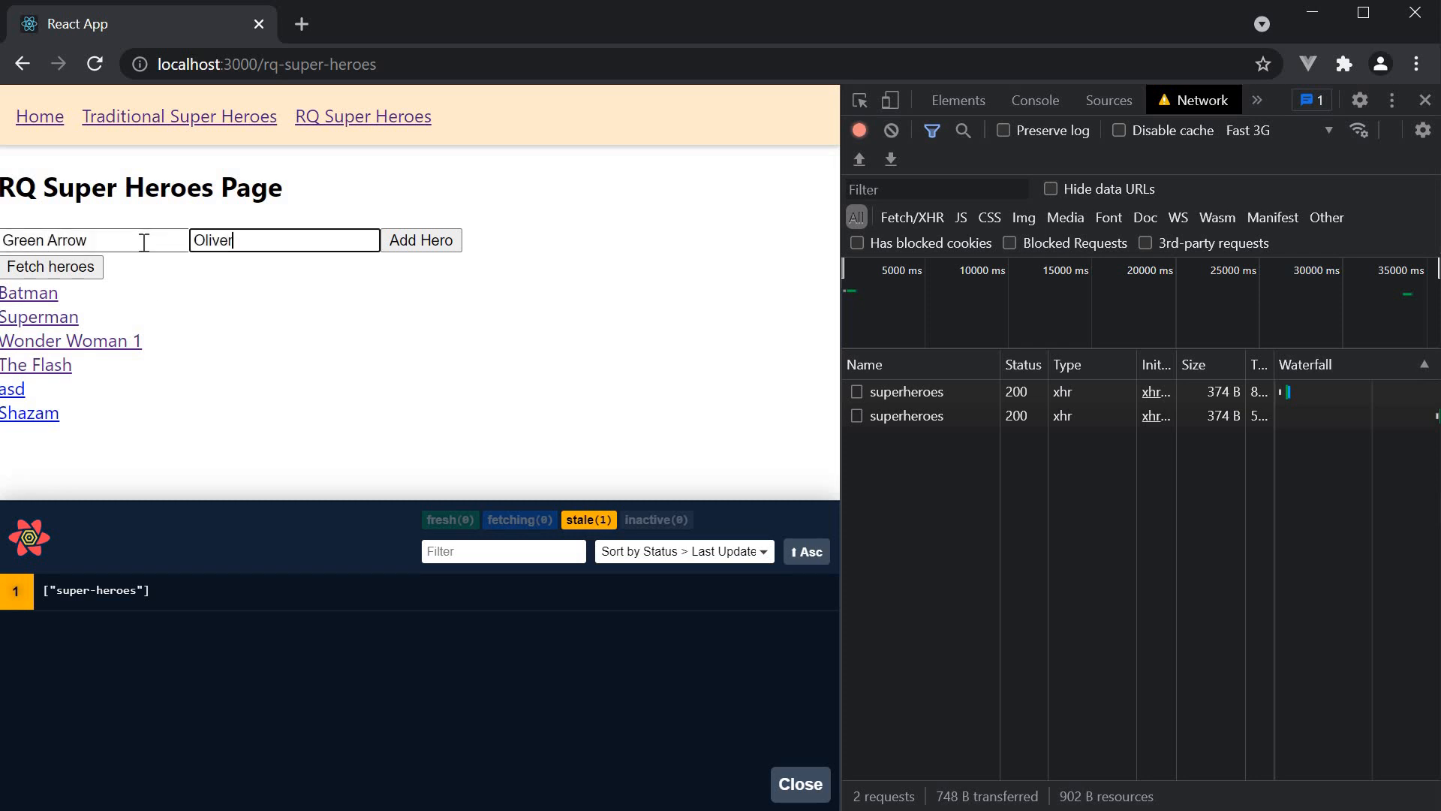
type("Queen")
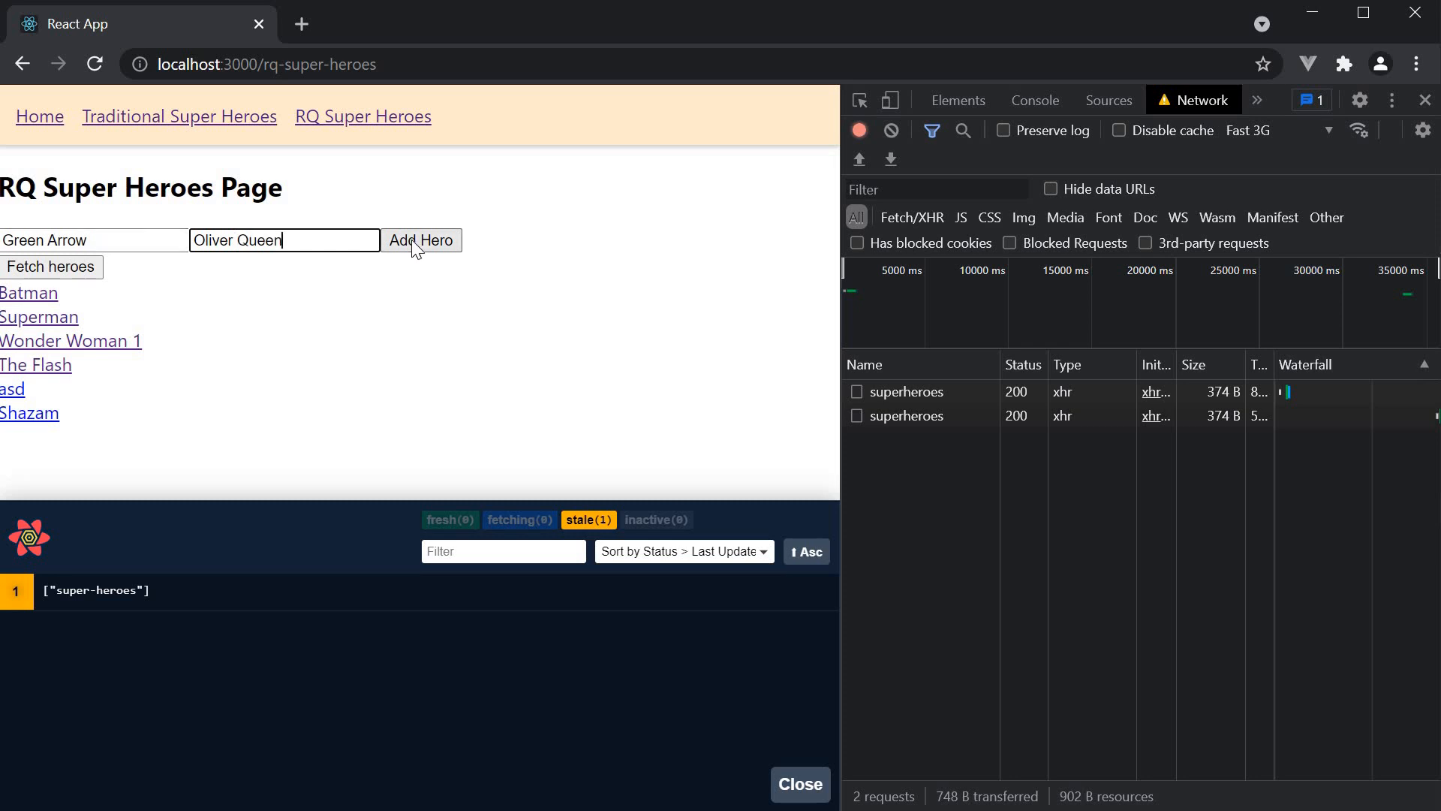
left_click(422, 241)
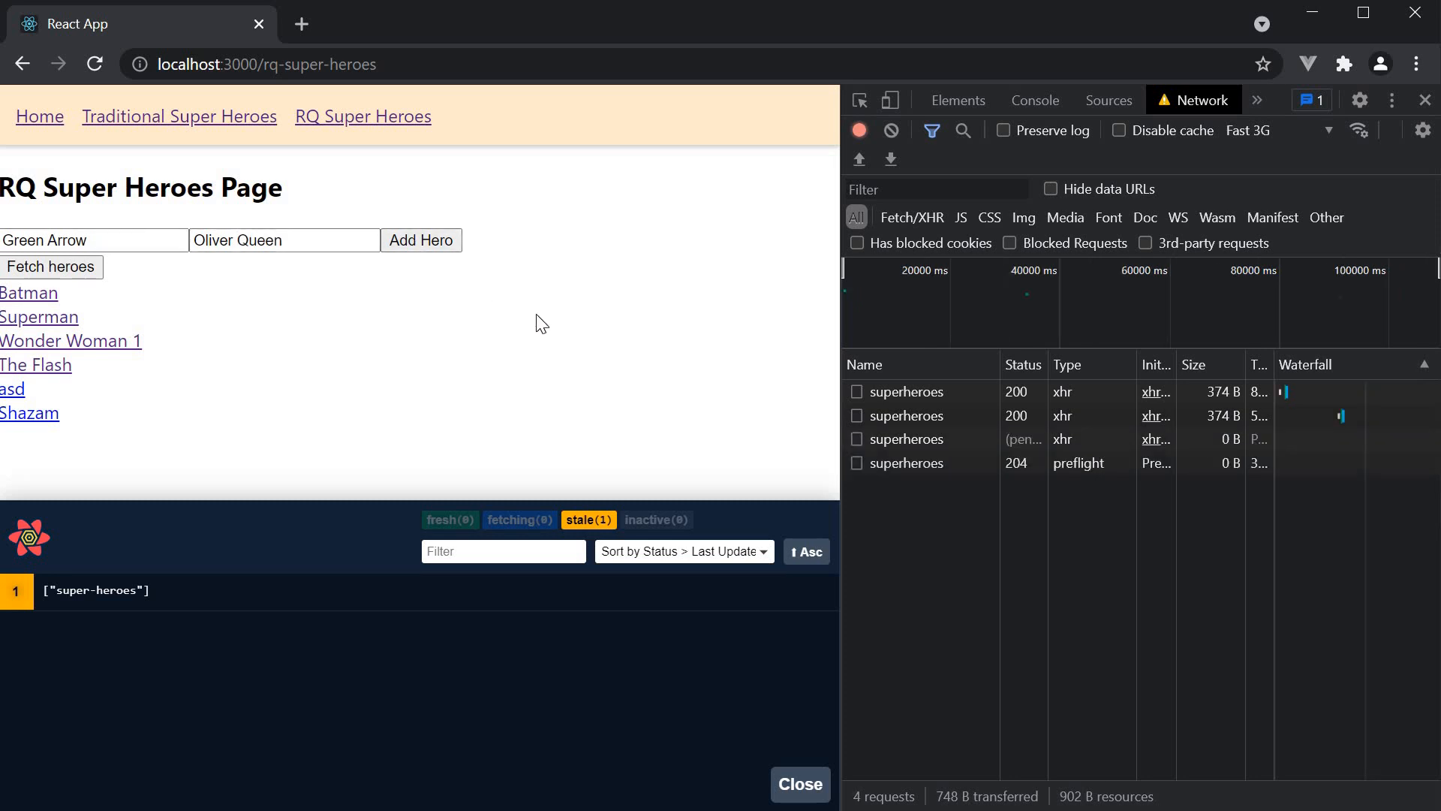
left_click(421, 241)
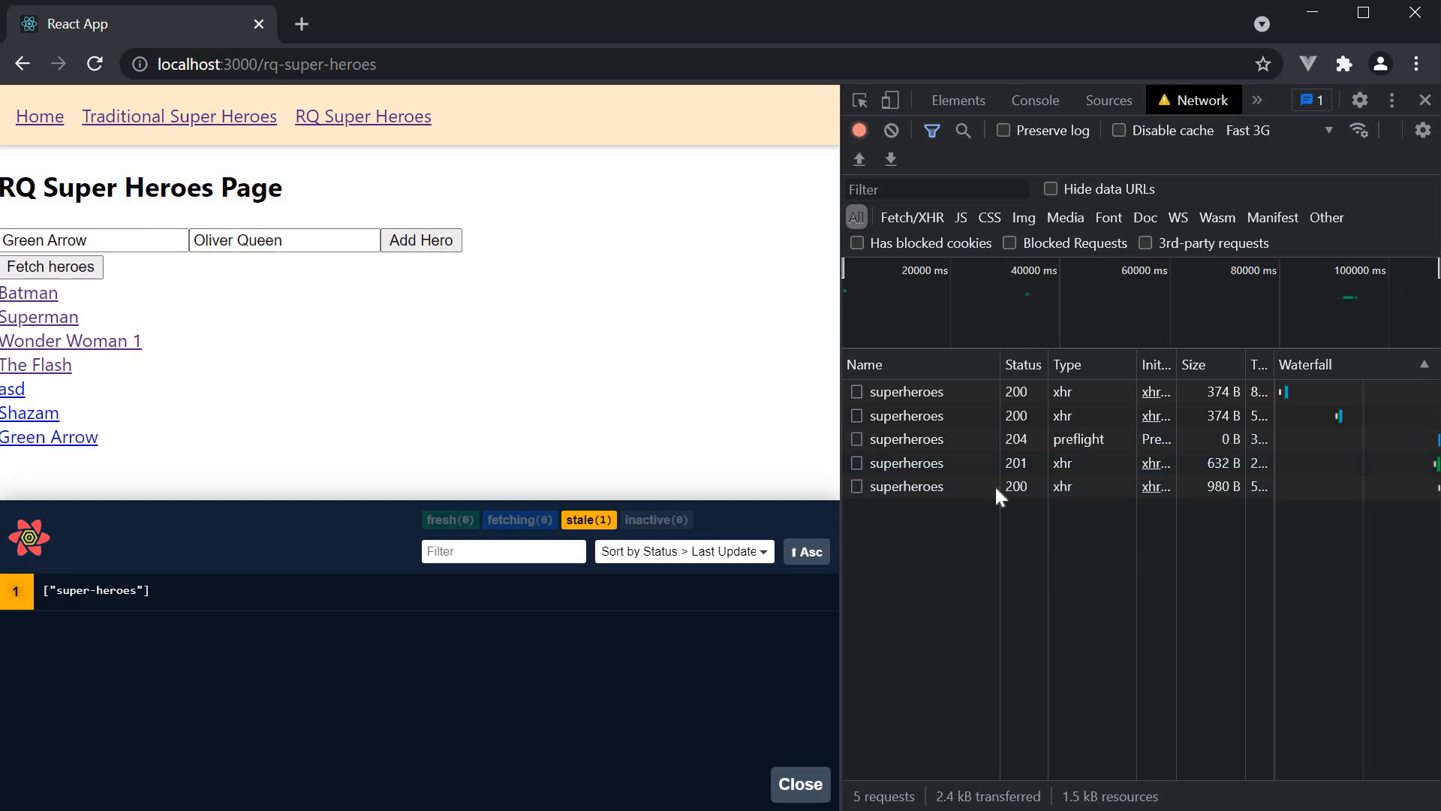
mouse_move(1029, 470)
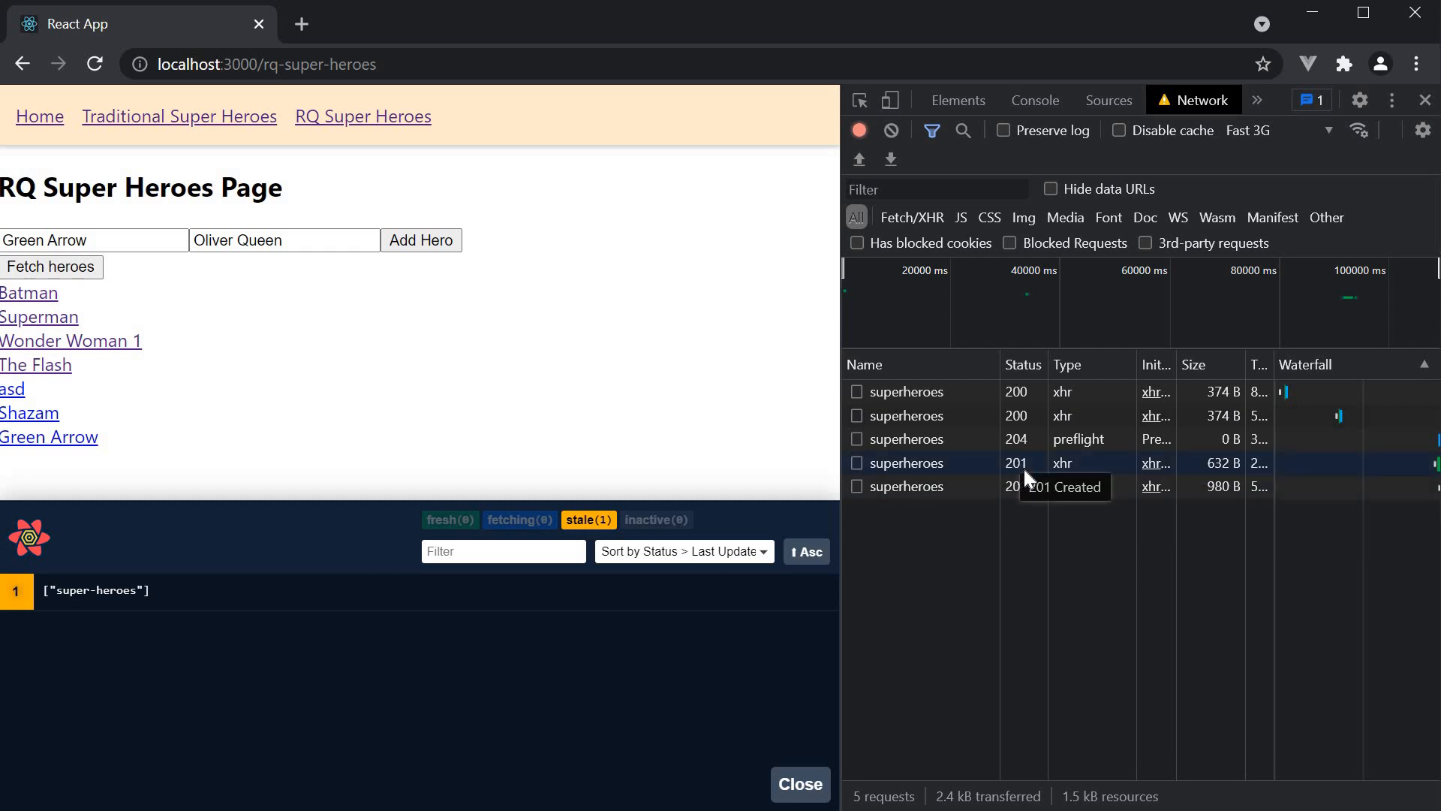
mouse_move(1024, 507)
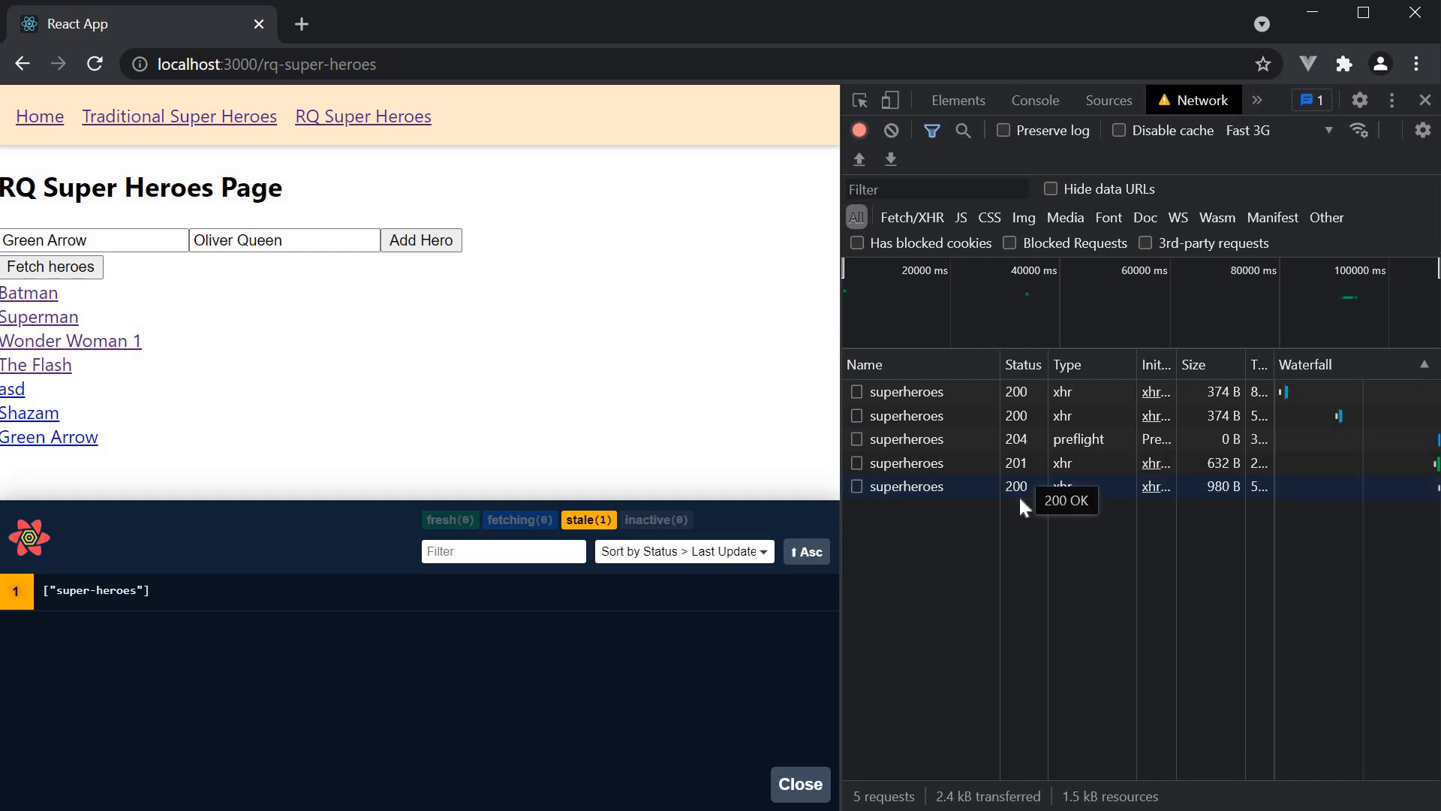
mouse_move(660, 461)
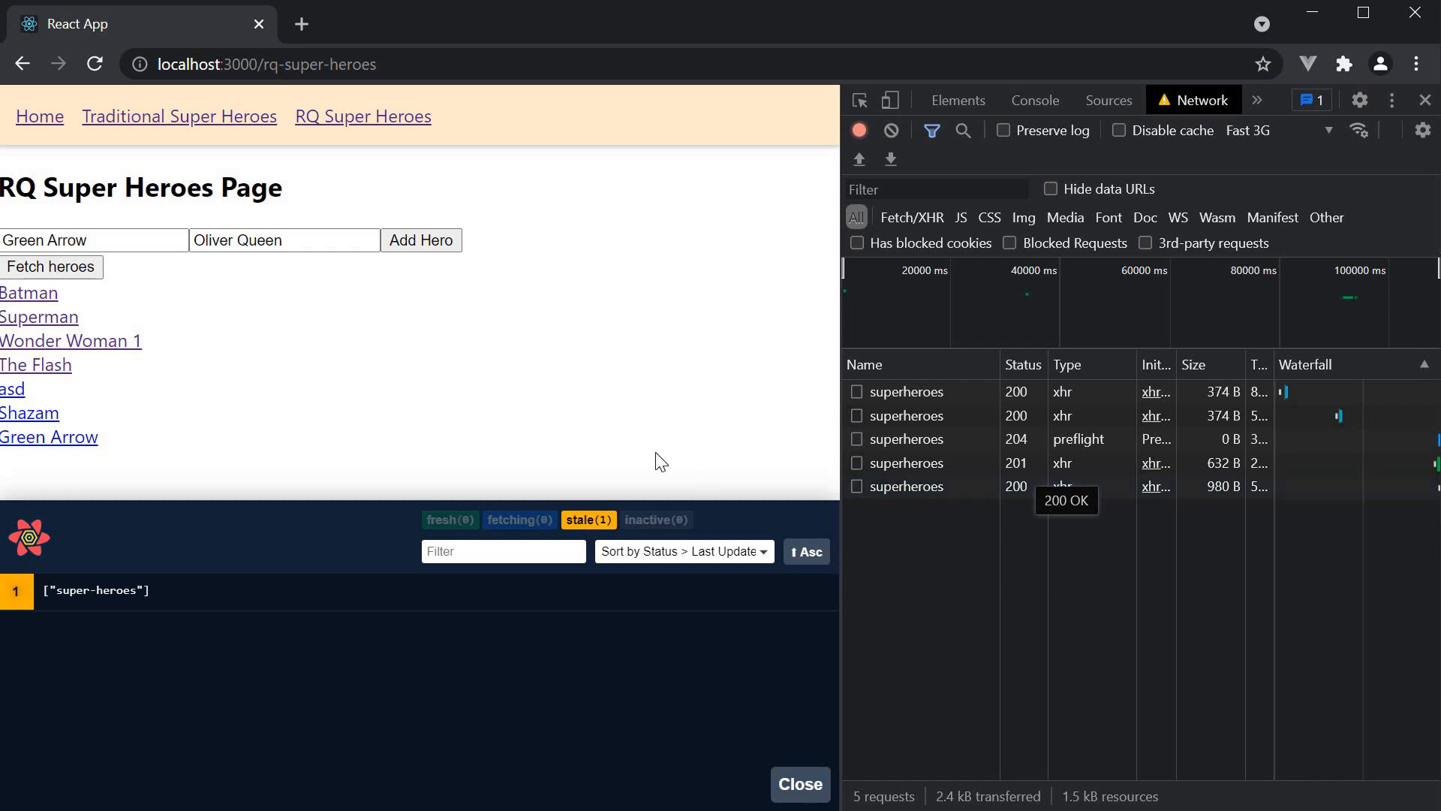
mouse_move(985, 542)
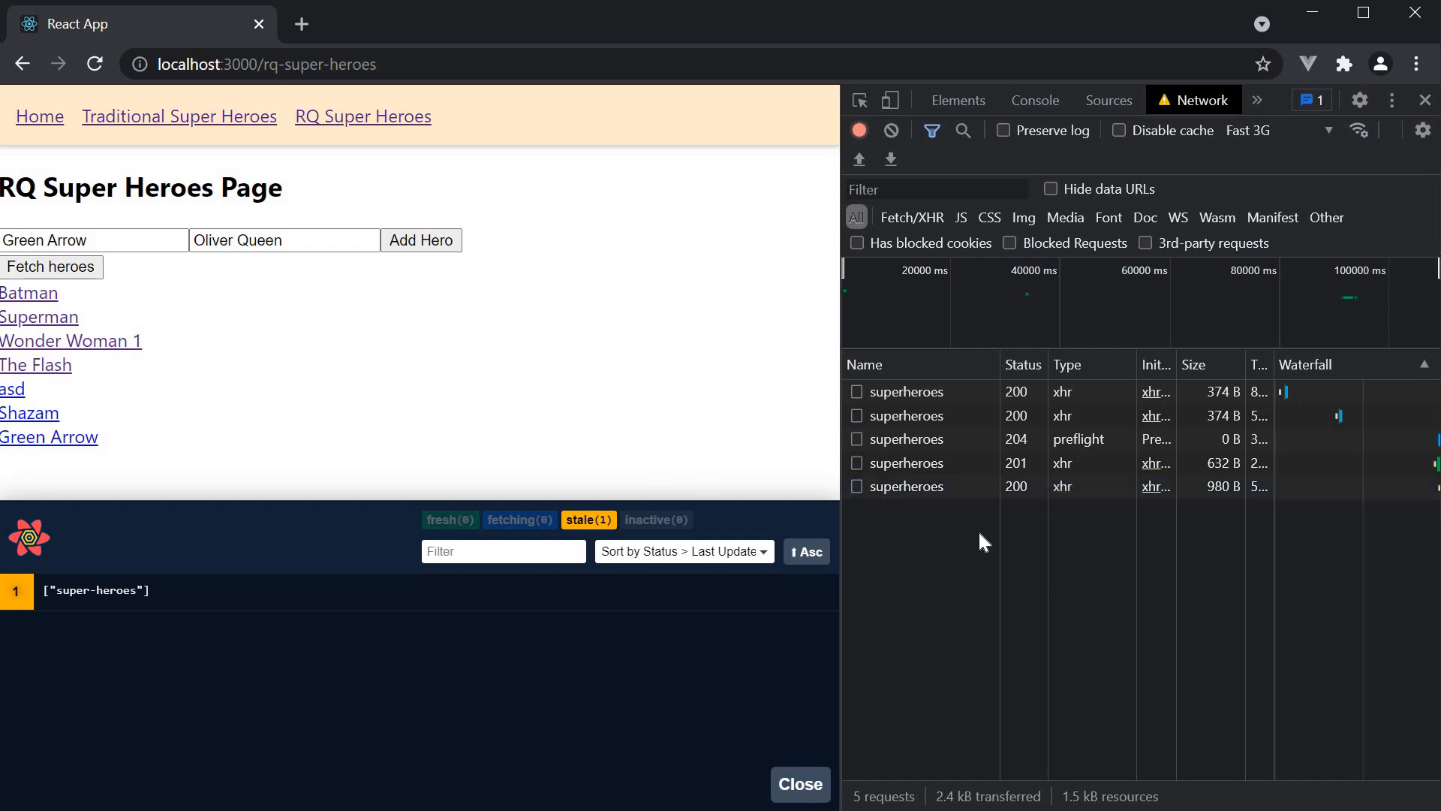
mouse_move(971, 471)
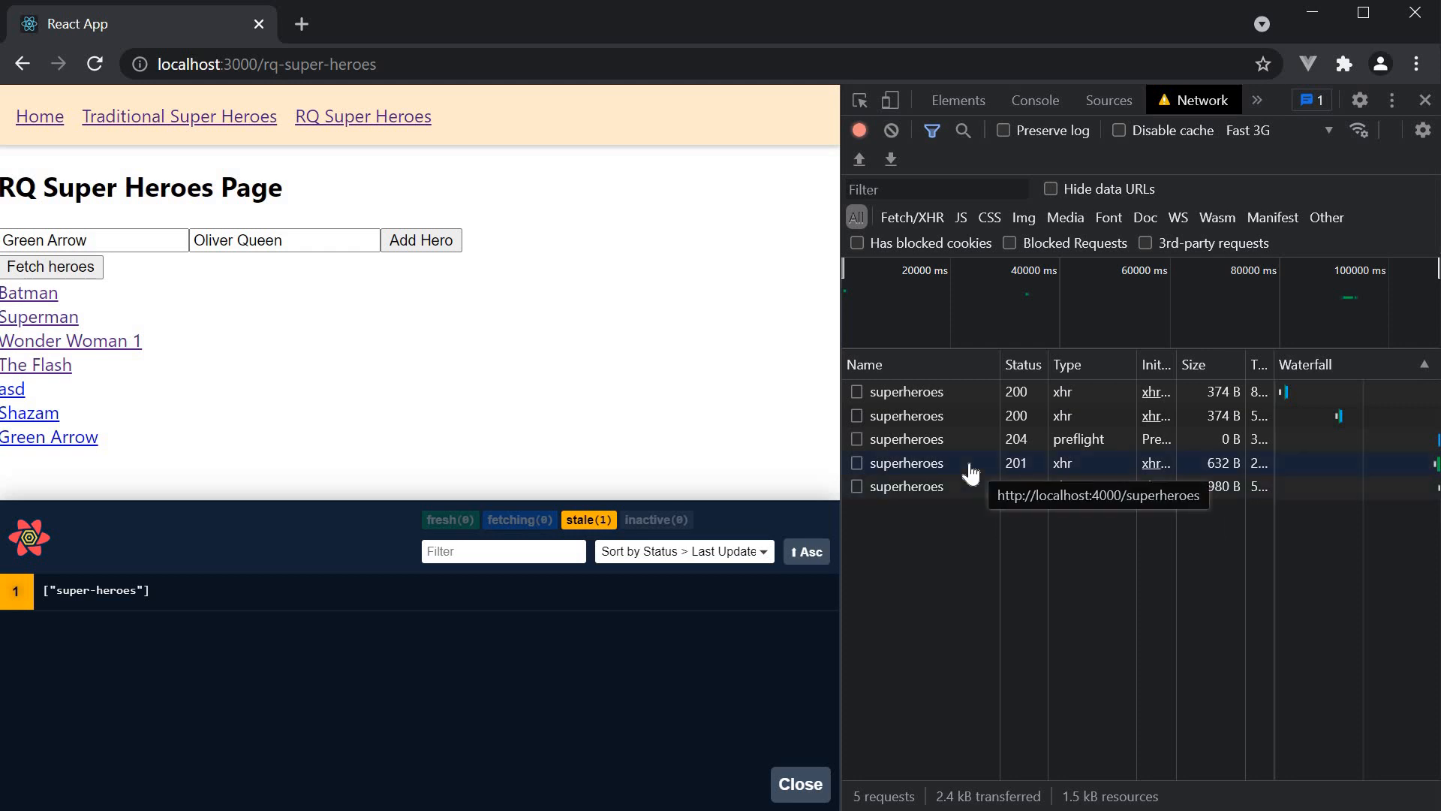
Step: Open the 201 superheroes request's Response tab to view Green Arrow's JSON with id 7
left_click(924, 463)
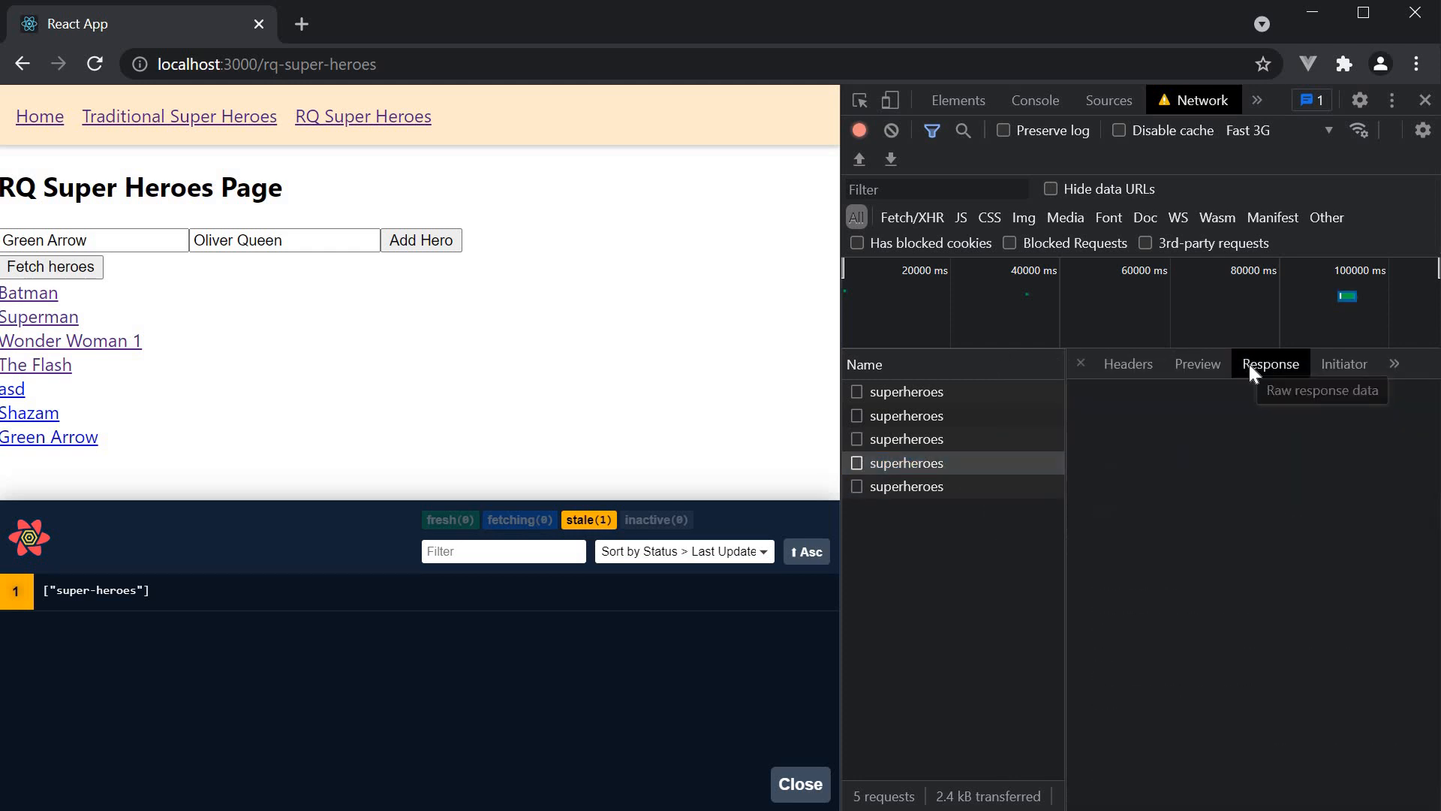
left_click(1271, 363)
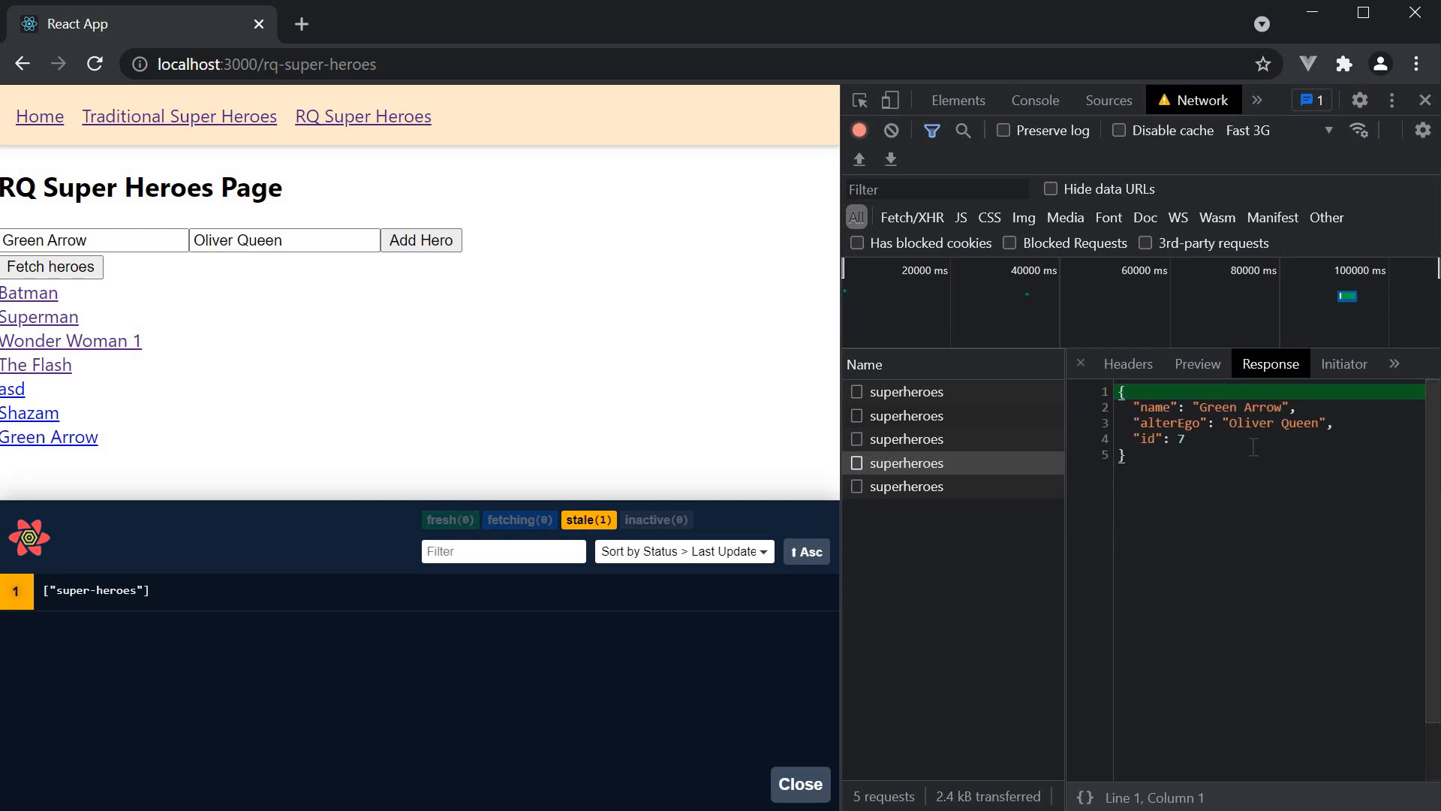
mouse_move(1230, 452)
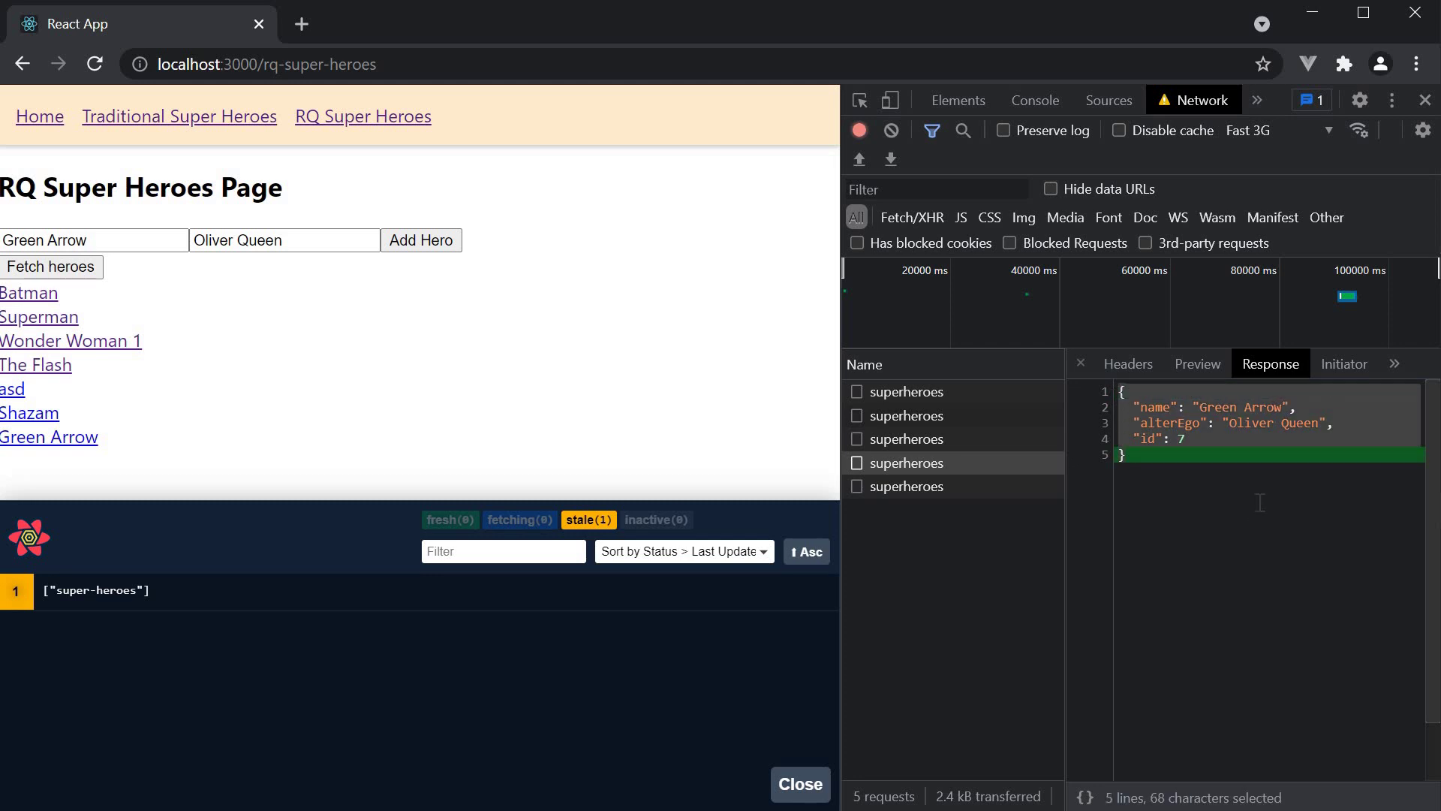
mouse_move(1252, 499)
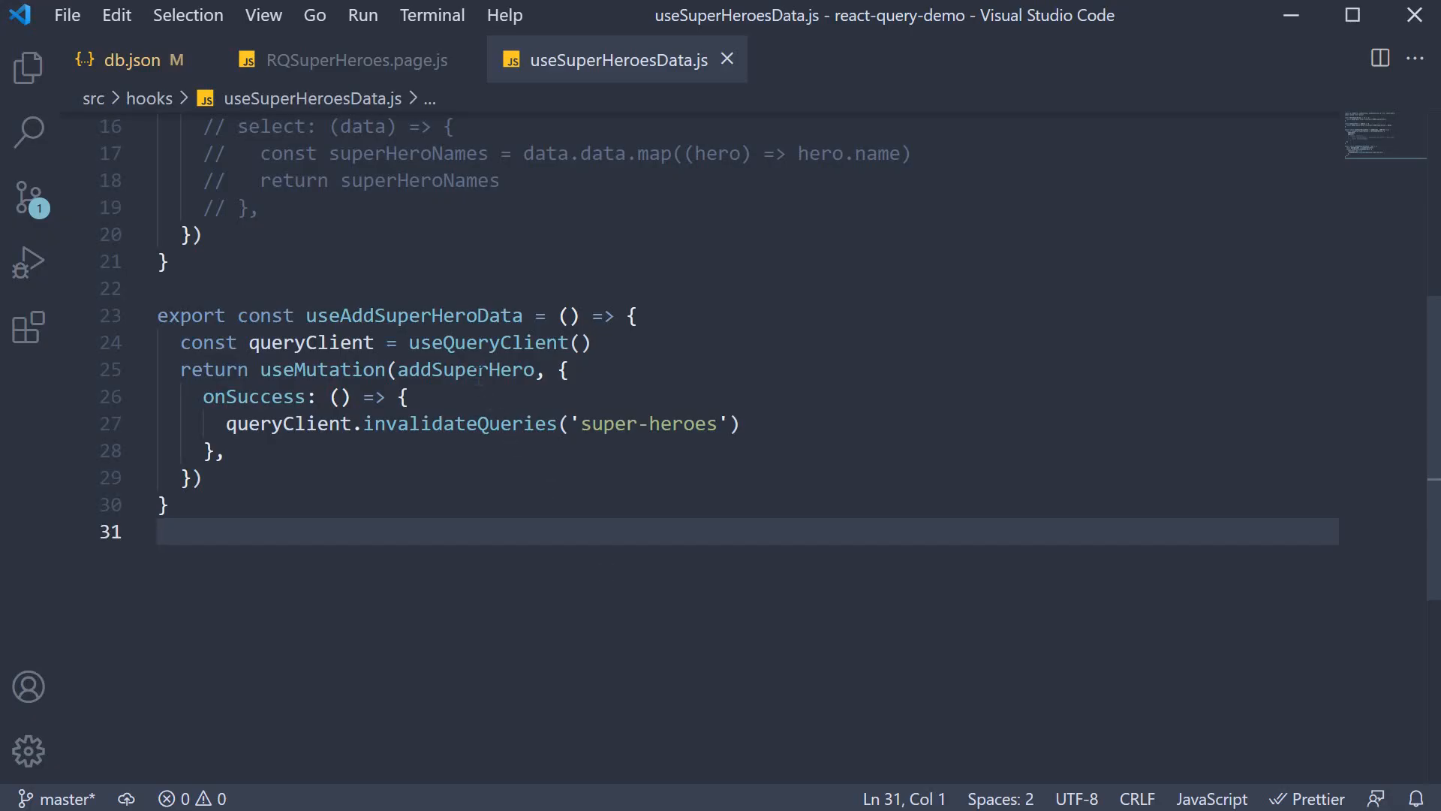
Step: Disable queryClient.invalidateQueries and add a data argument to onSuccess in useSuperHeroesData.js
double_click(465, 370)
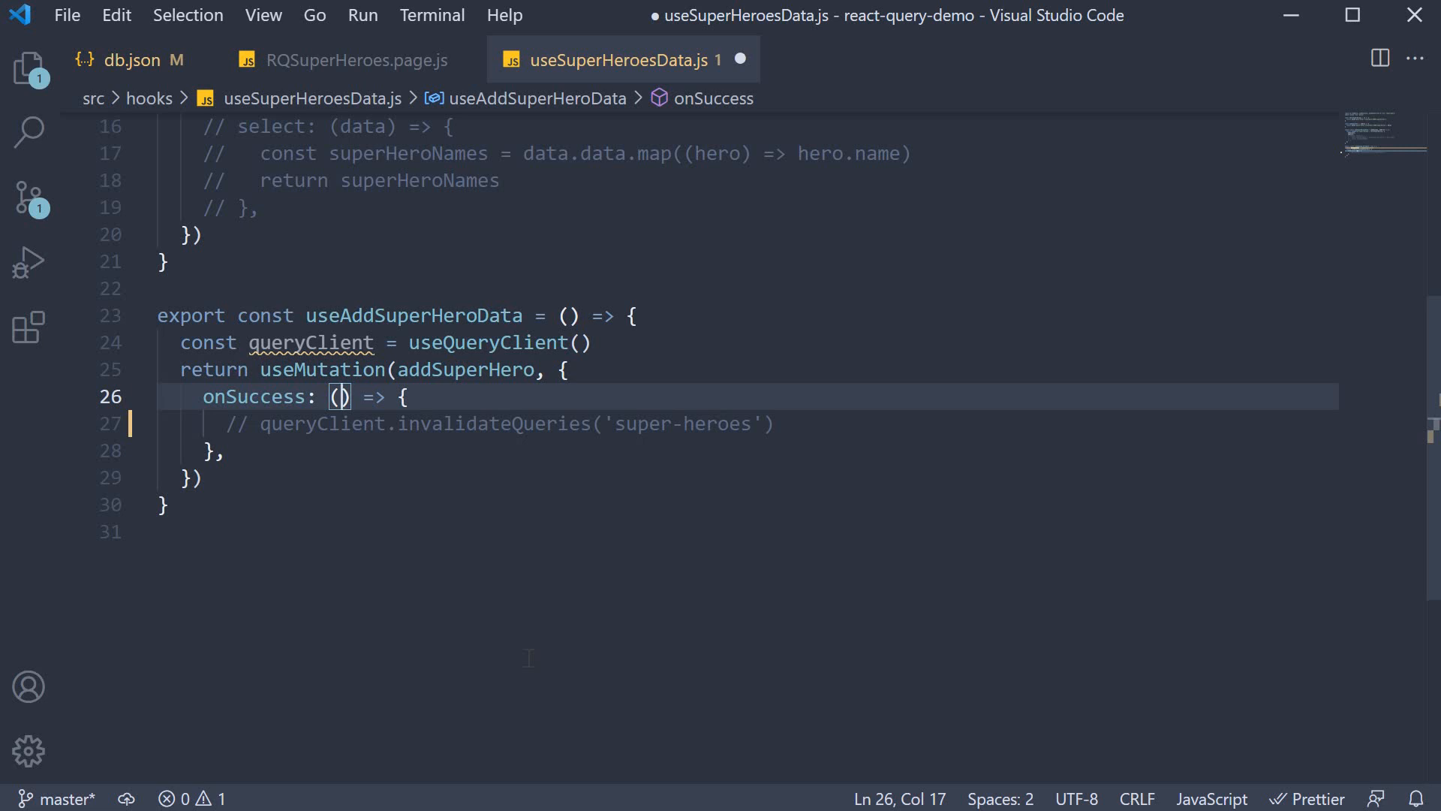
type("data")
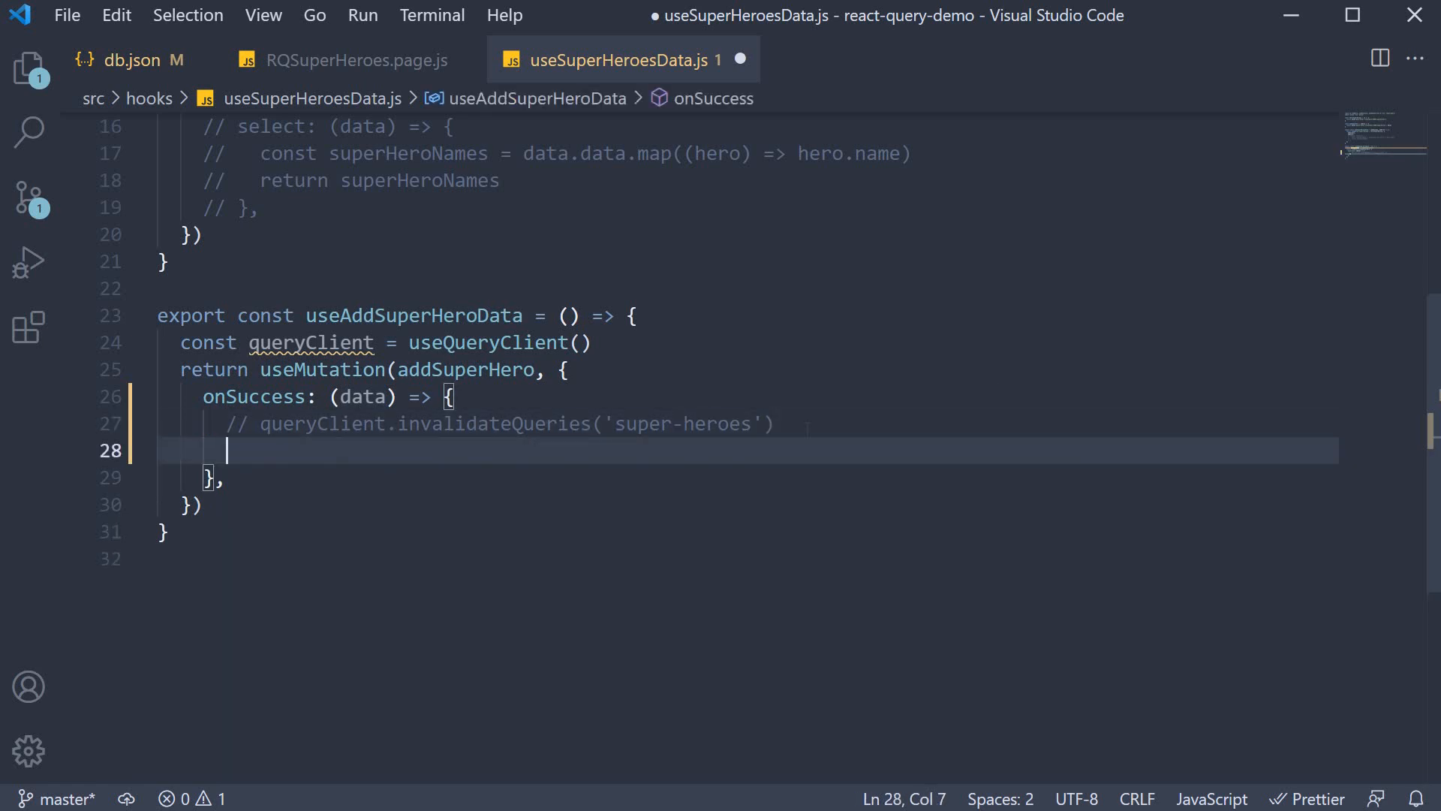
Step: Write queryClient.setQueryData('super-heroes', (oldQueryData) => { }) inside onSuccess with autocomplete
type("queryClient")
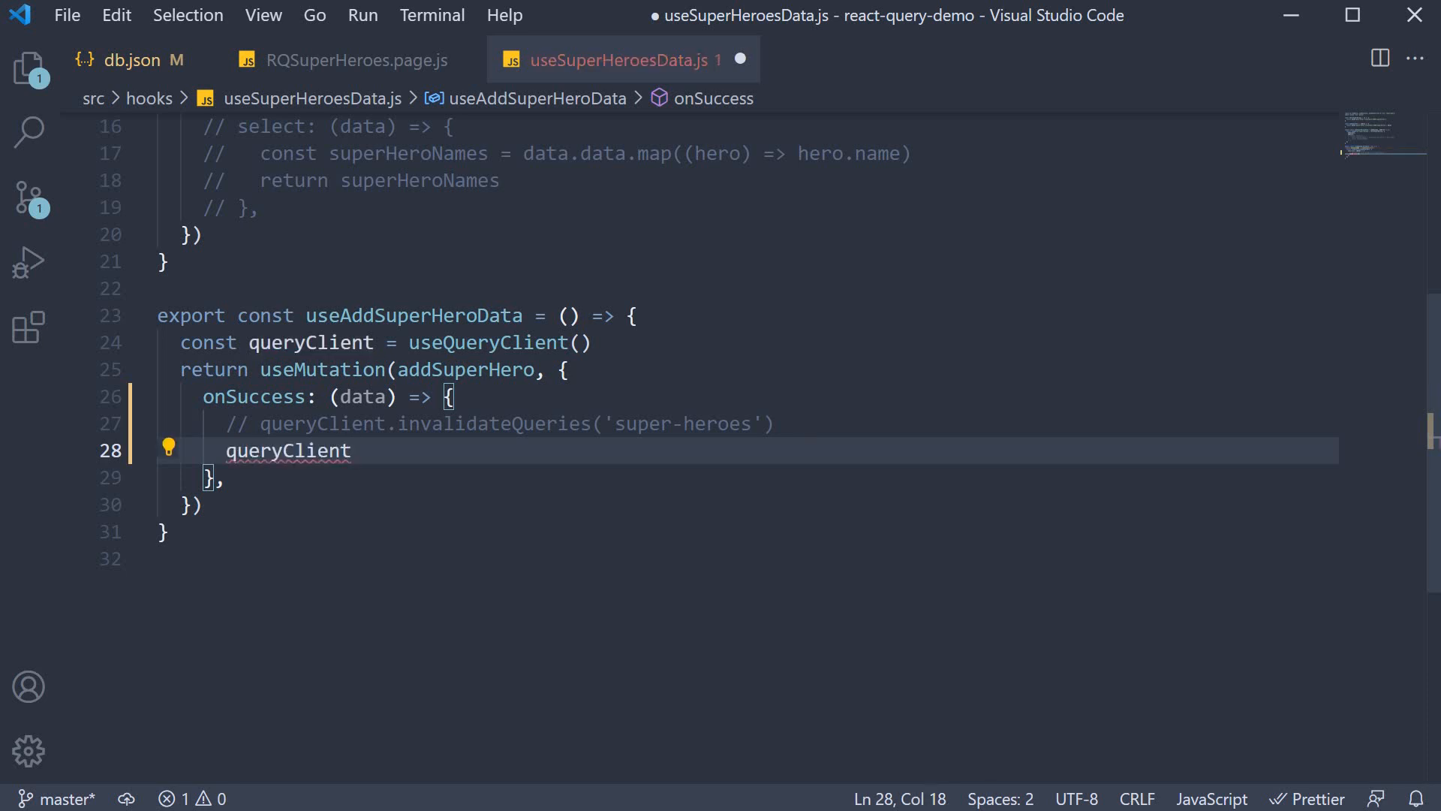
type(".set")
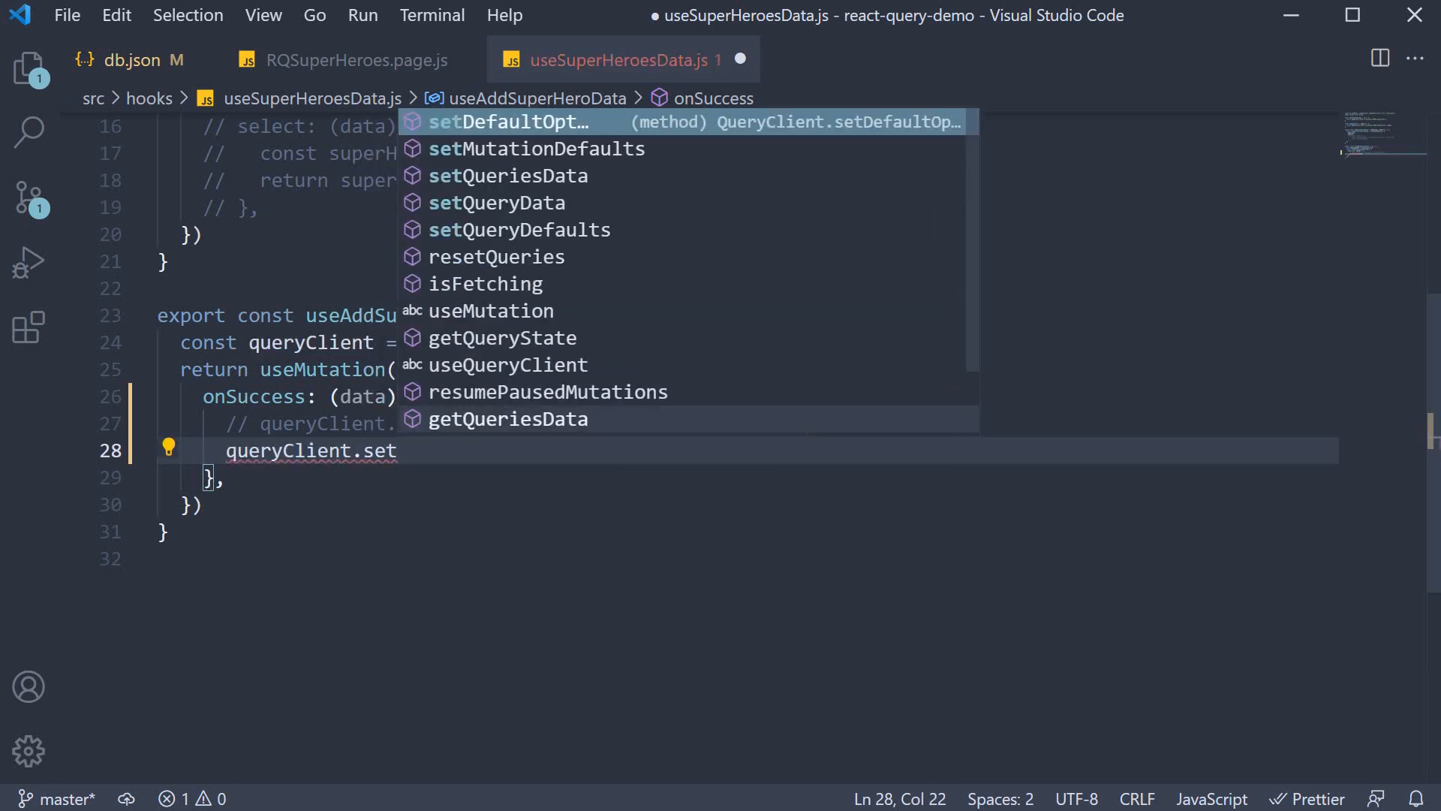
type("QueryData(")
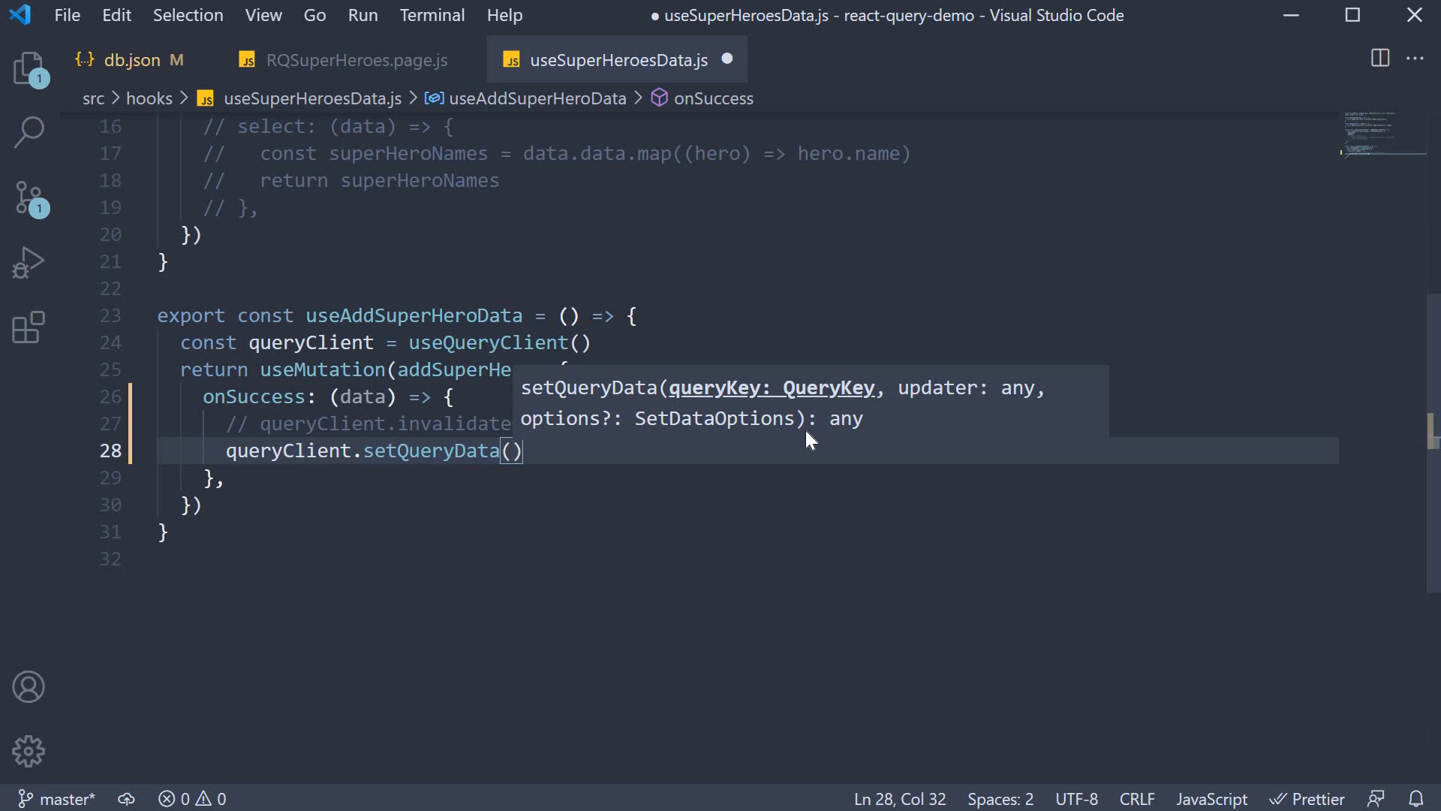
type("'")
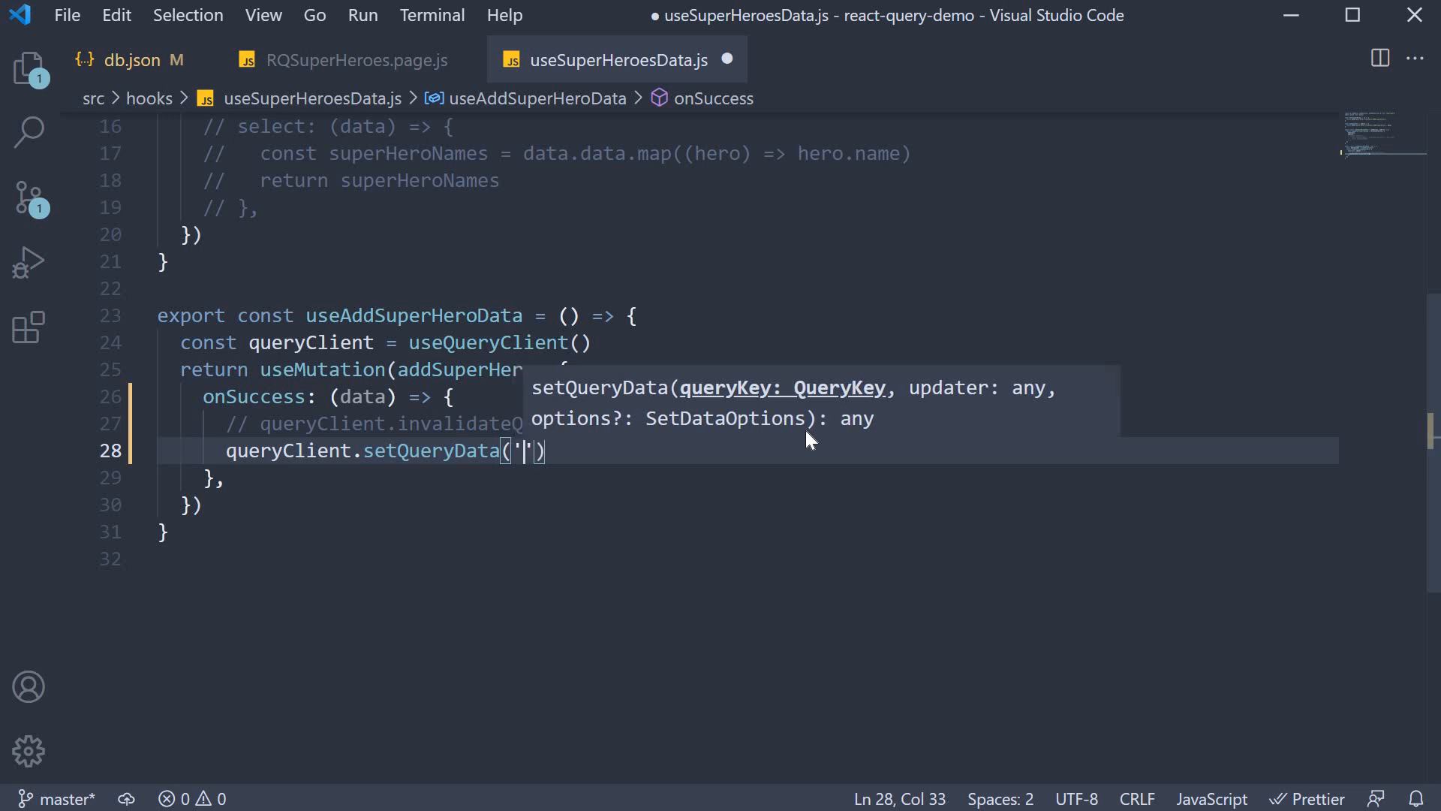
type("s")
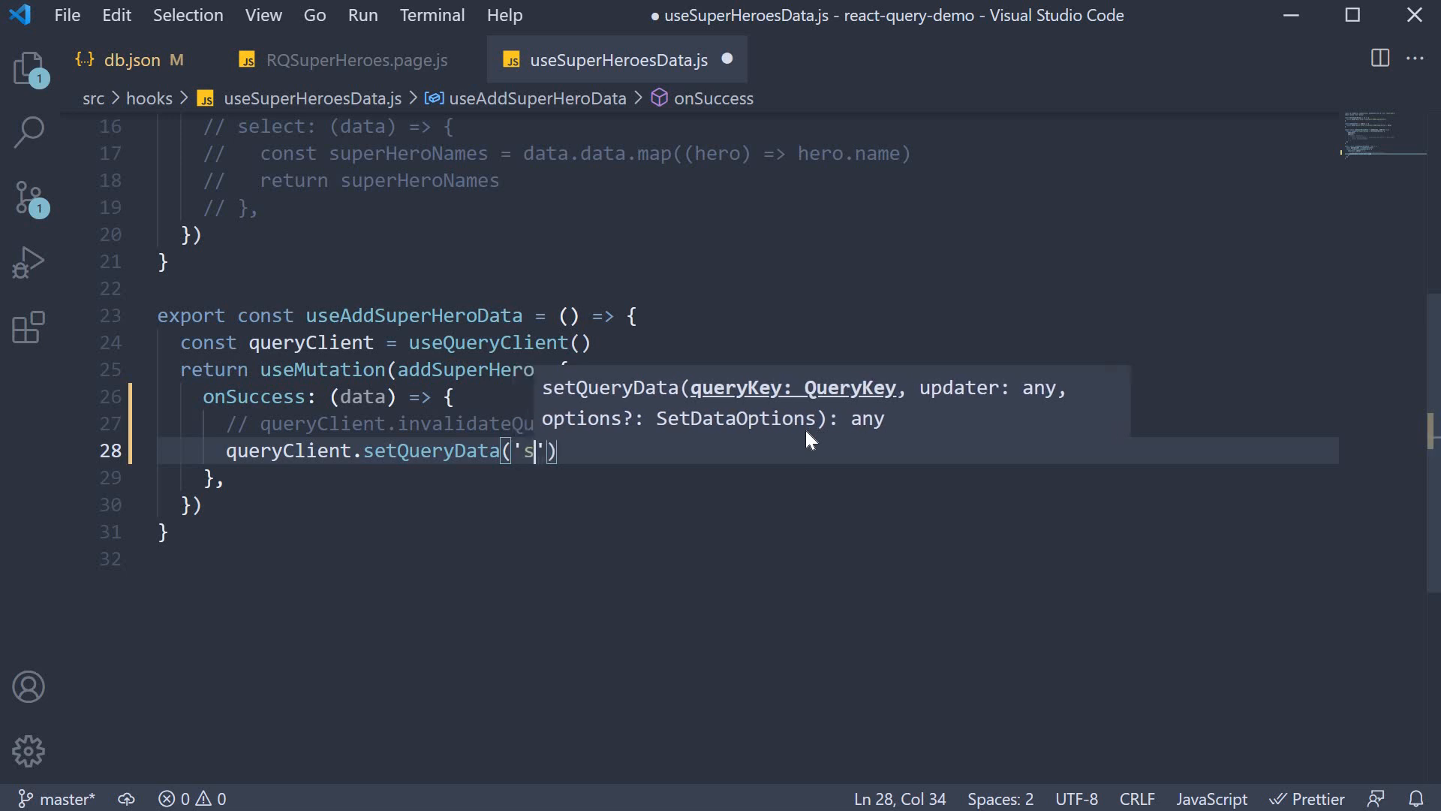
type("uper-heroes")
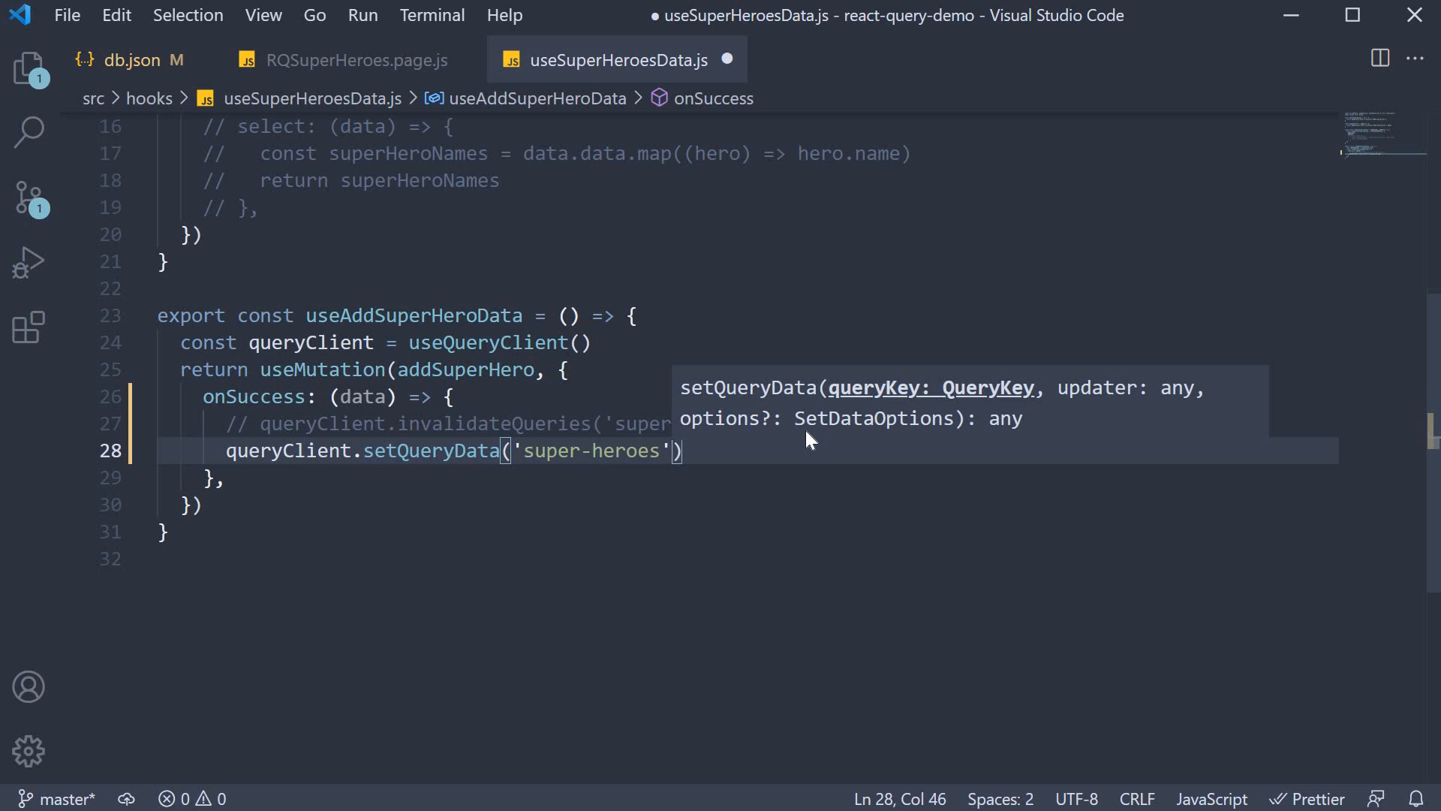
type(", () => {")
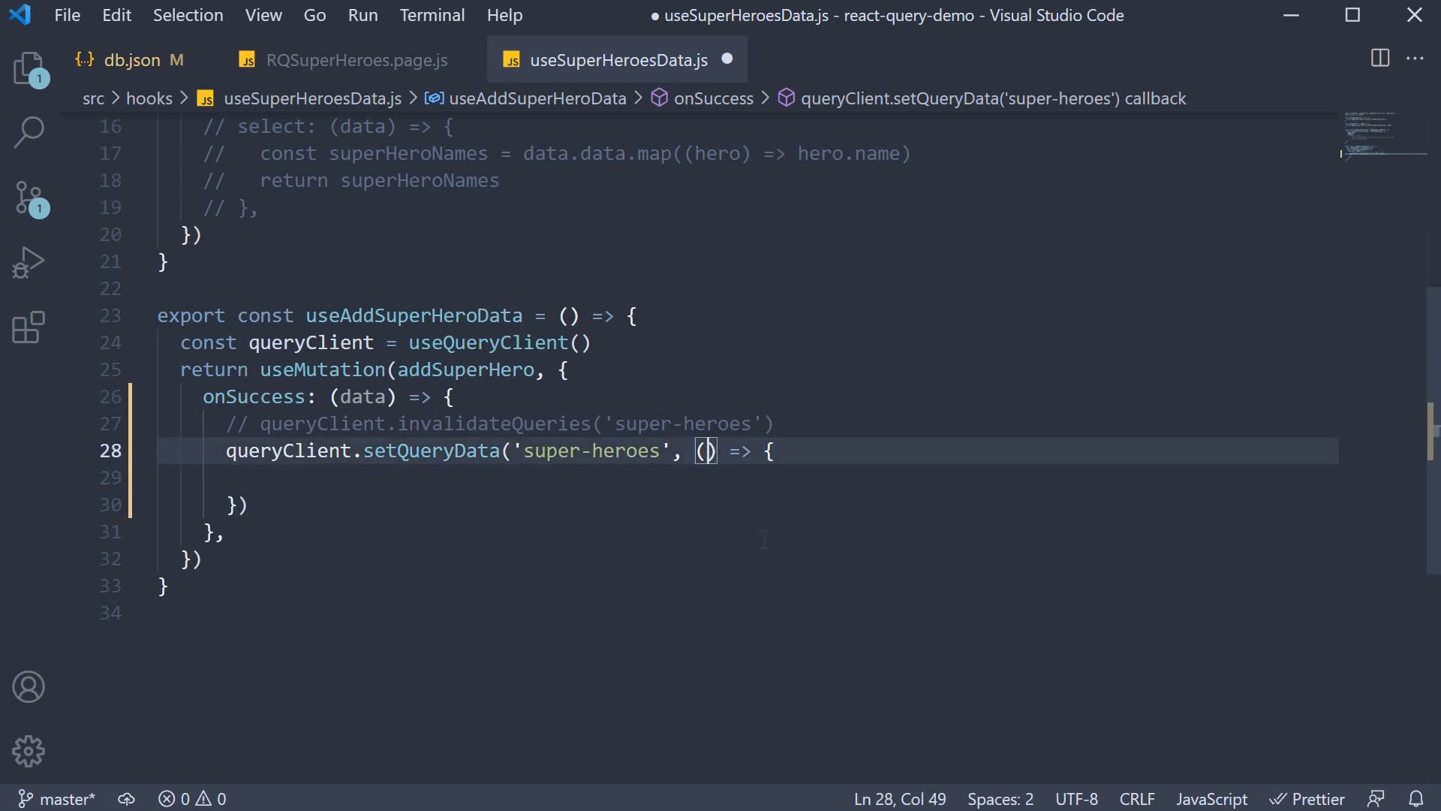
type("oldQueryData")
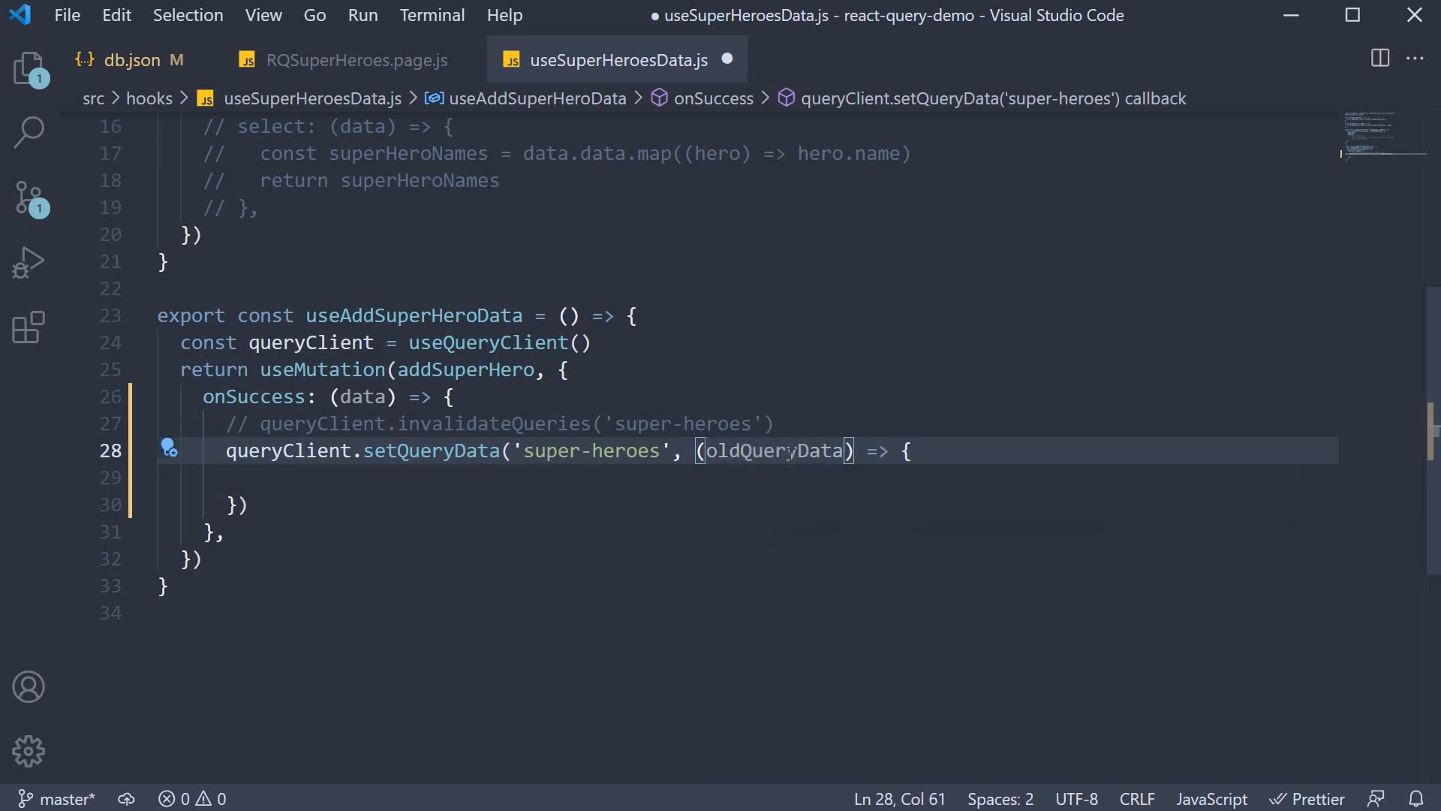
mouse_move(775, 450)
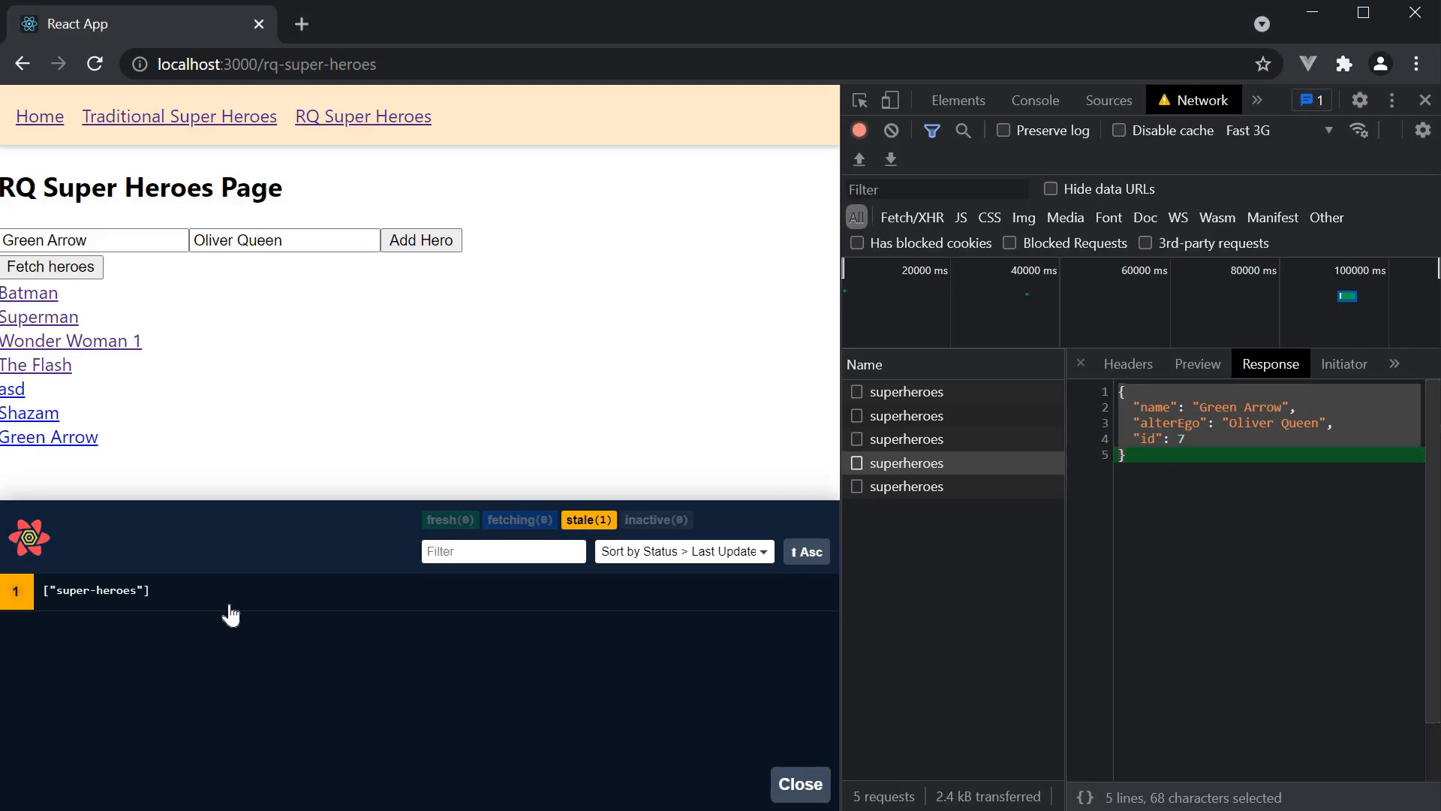
Step: Select the ["super-heroes"] query in React Query Devtools to show its seven cached items
left_click(96, 590)
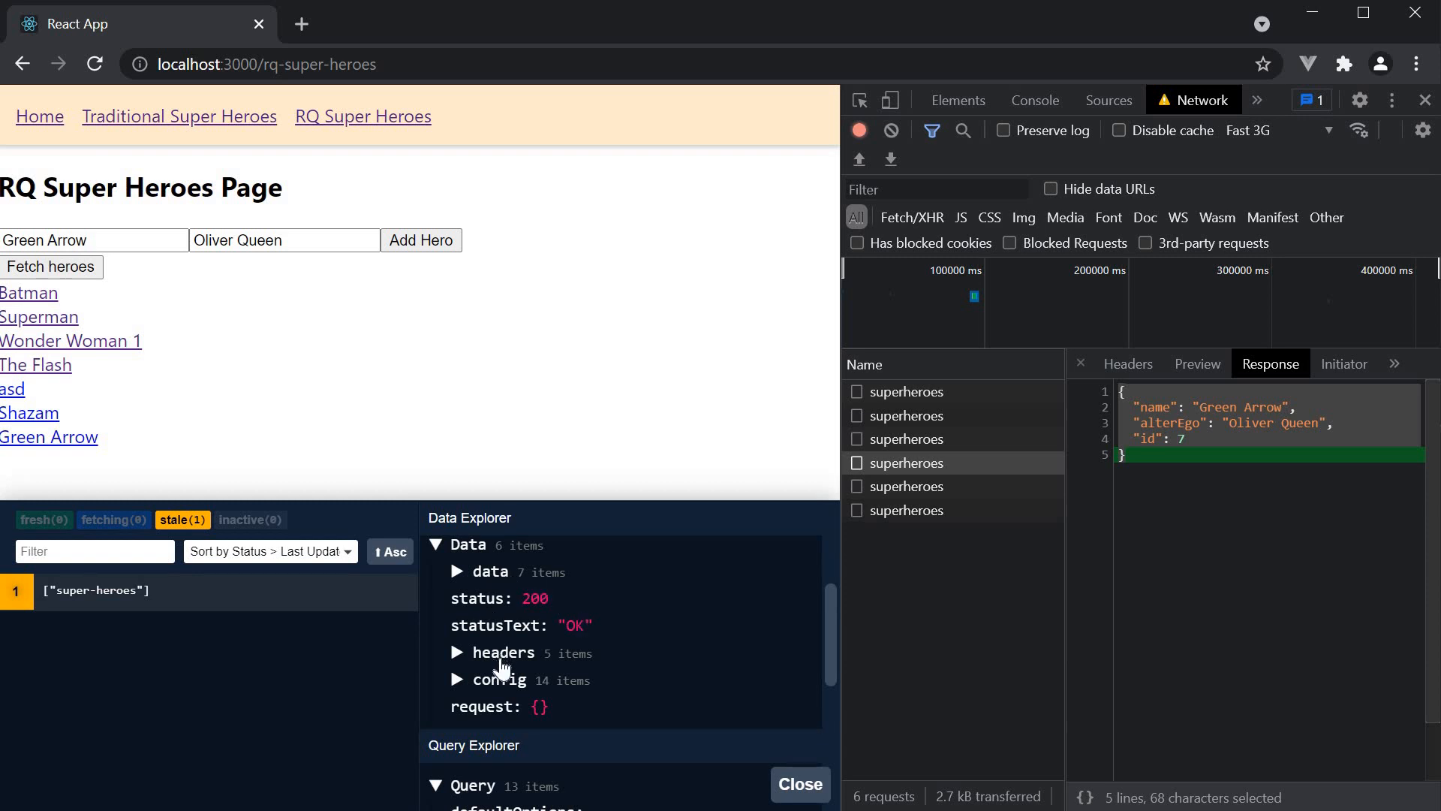
mouse_move(490, 616)
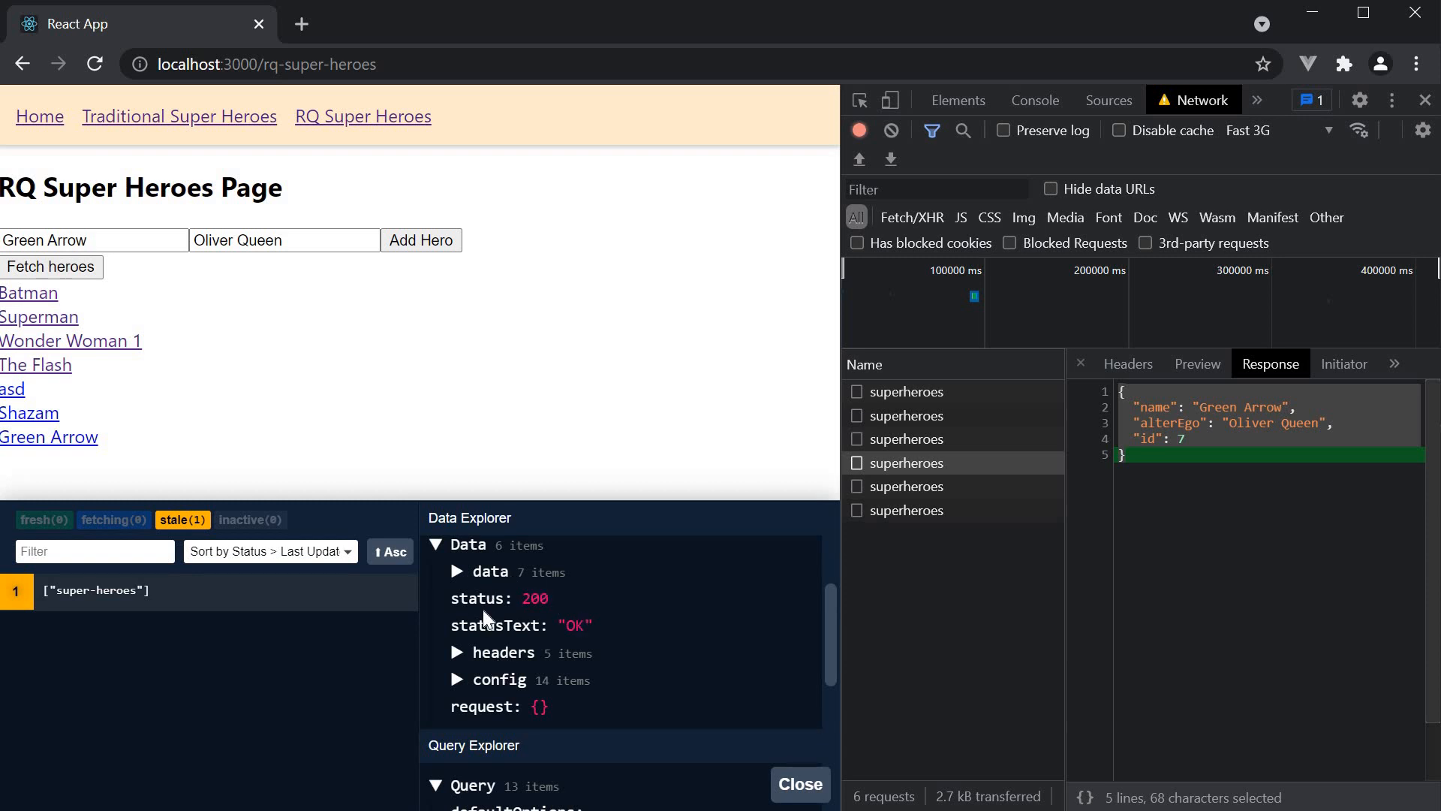
mouse_move(498, 720)
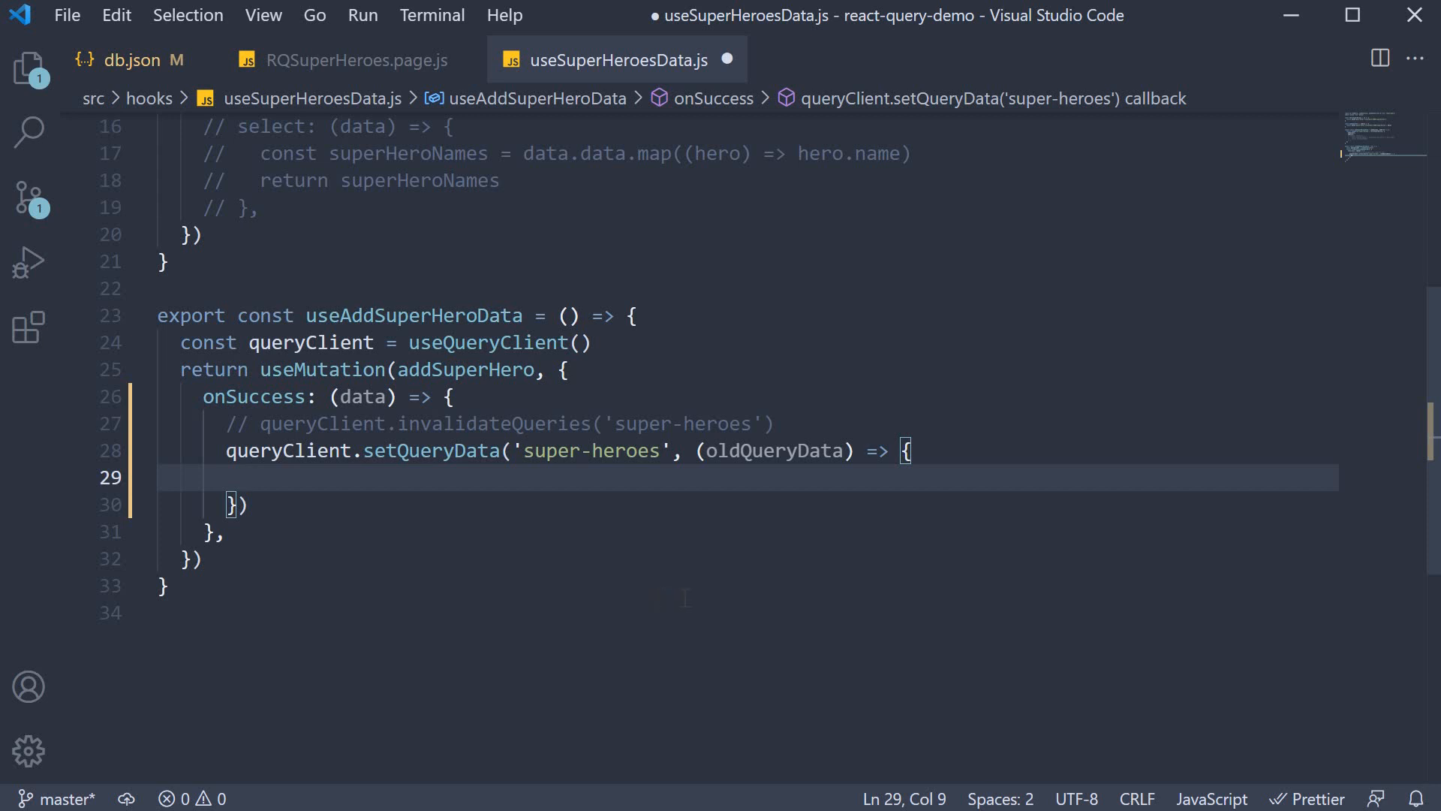
Step: Start the updater body with return { ...oldQueryData, spreading the old cache
double_click(774, 450)
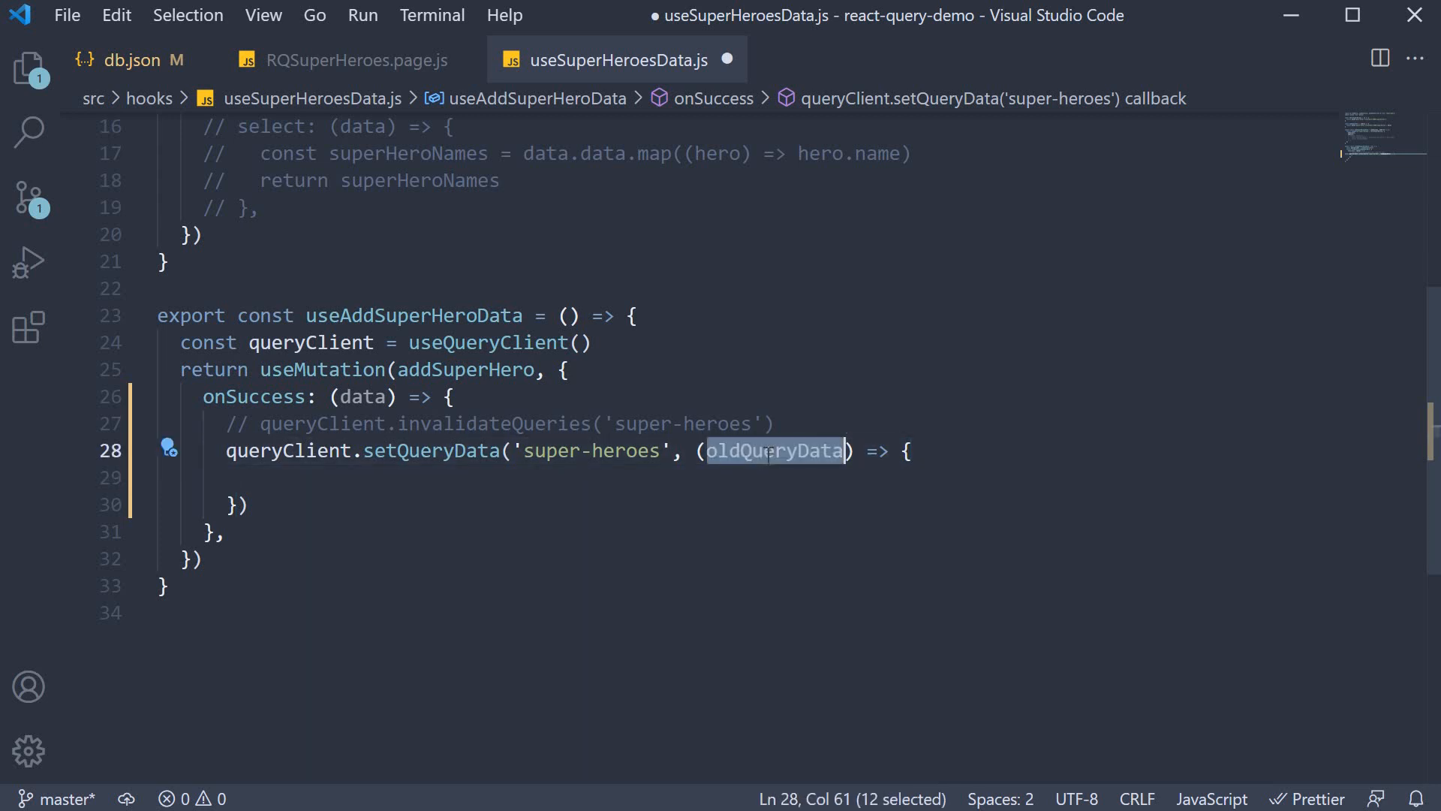
double_click(362, 396)
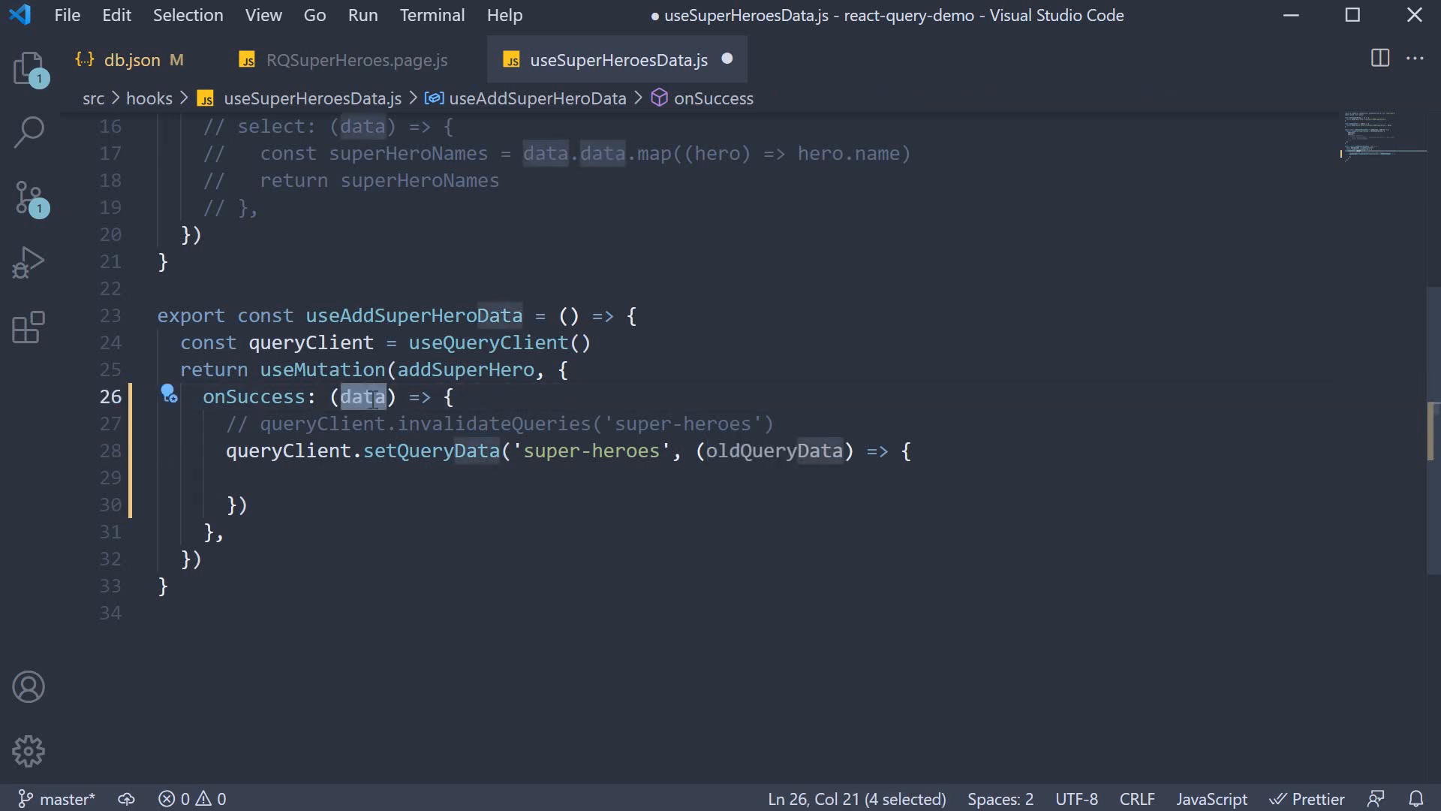
left_click(274, 477)
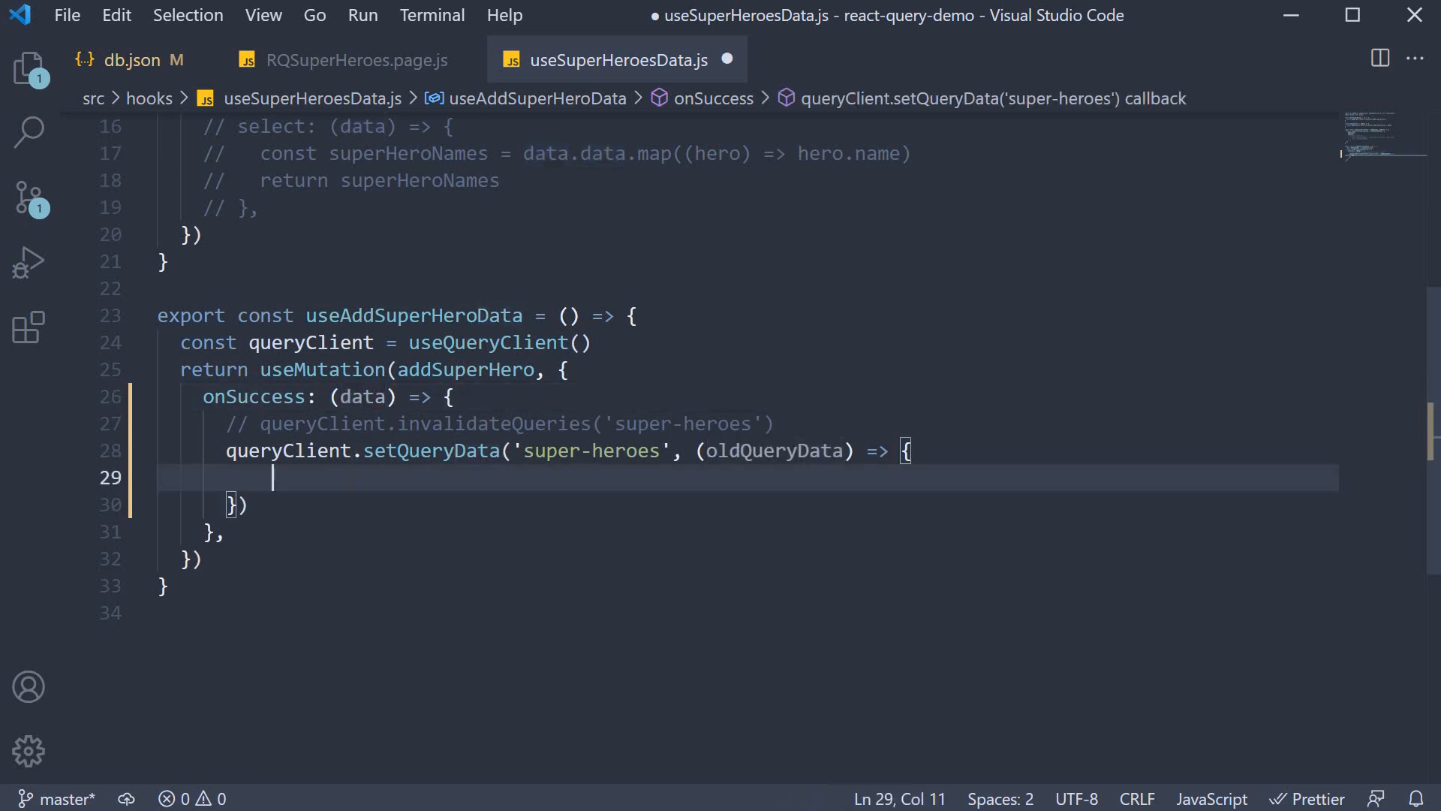
type("return")
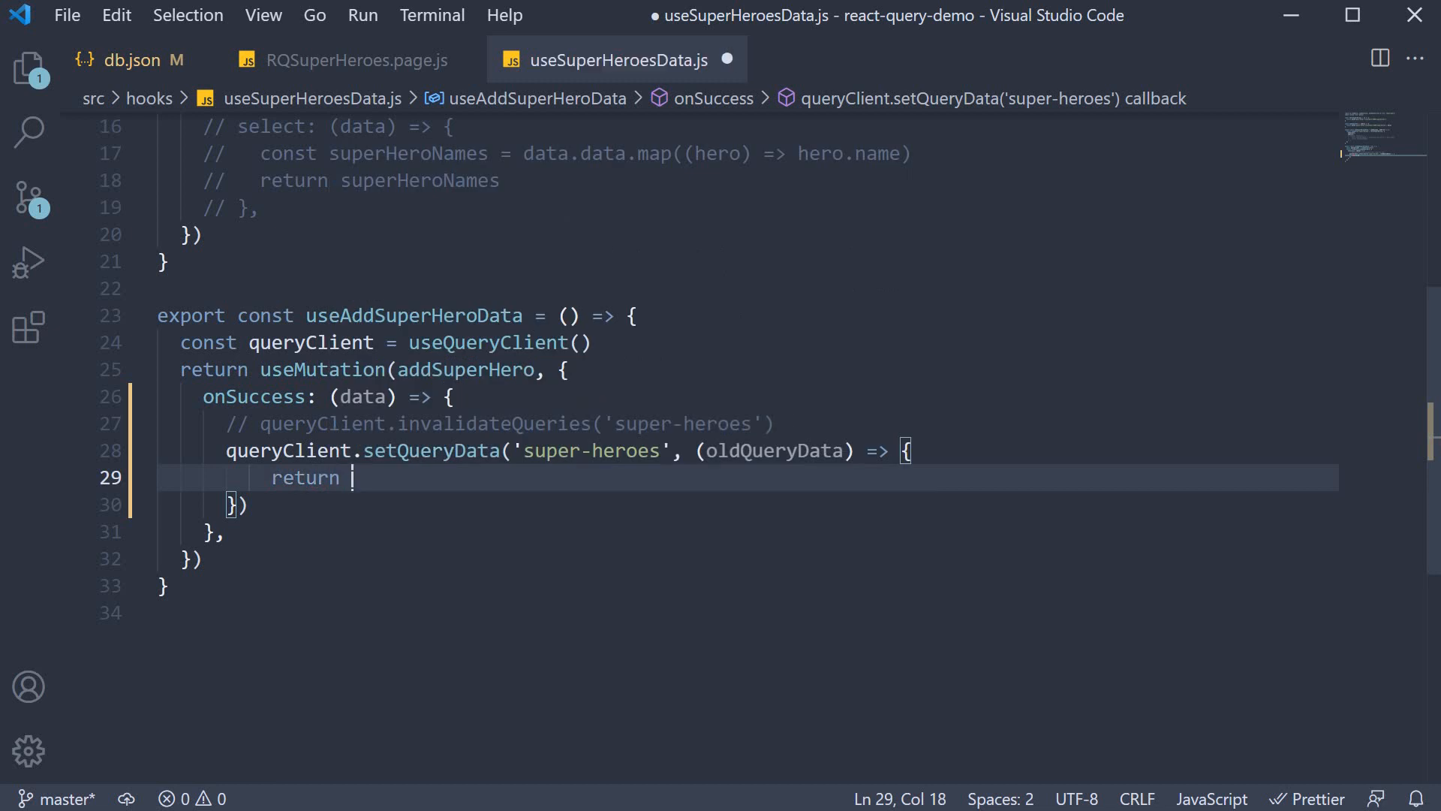
type("{")
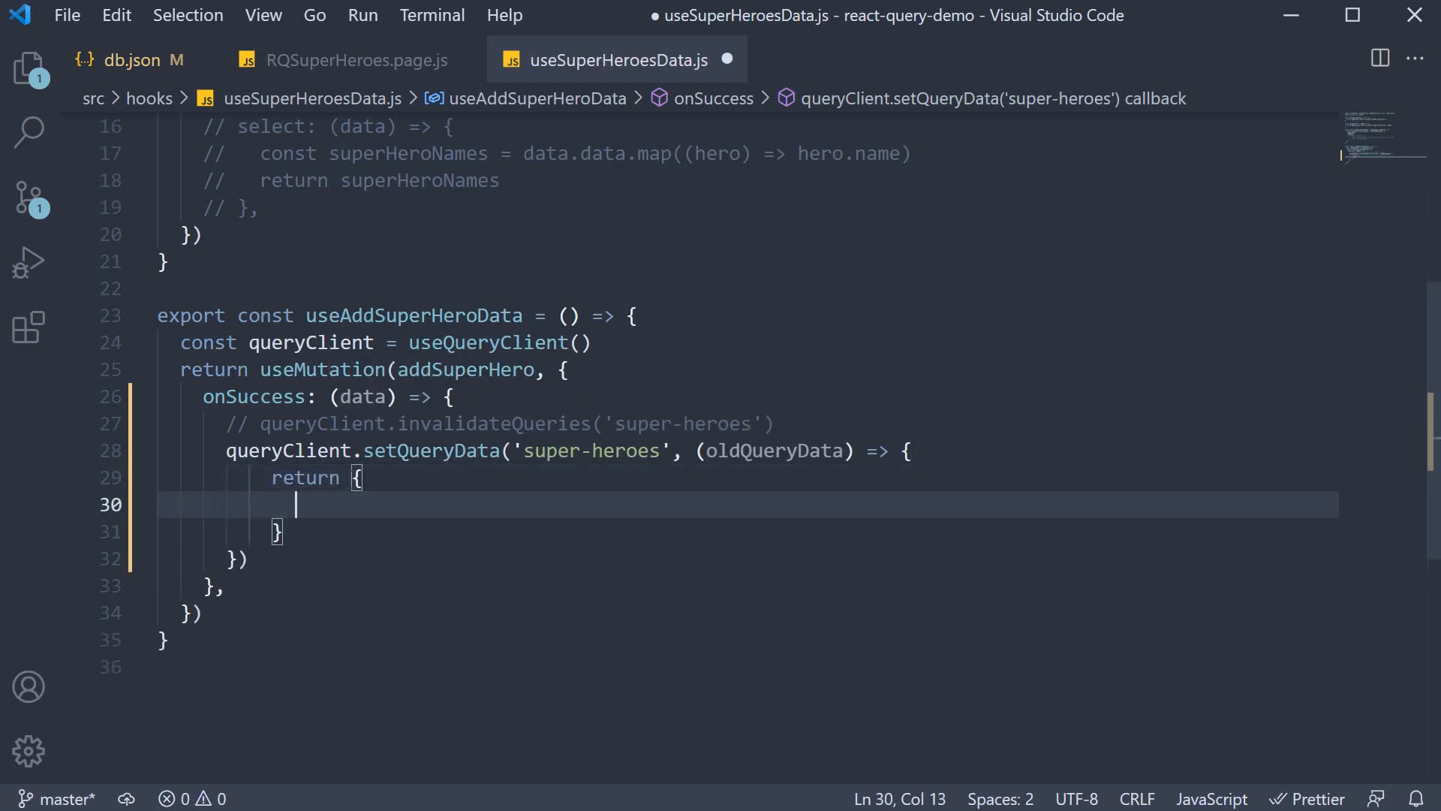
type("...oldQueryData,")
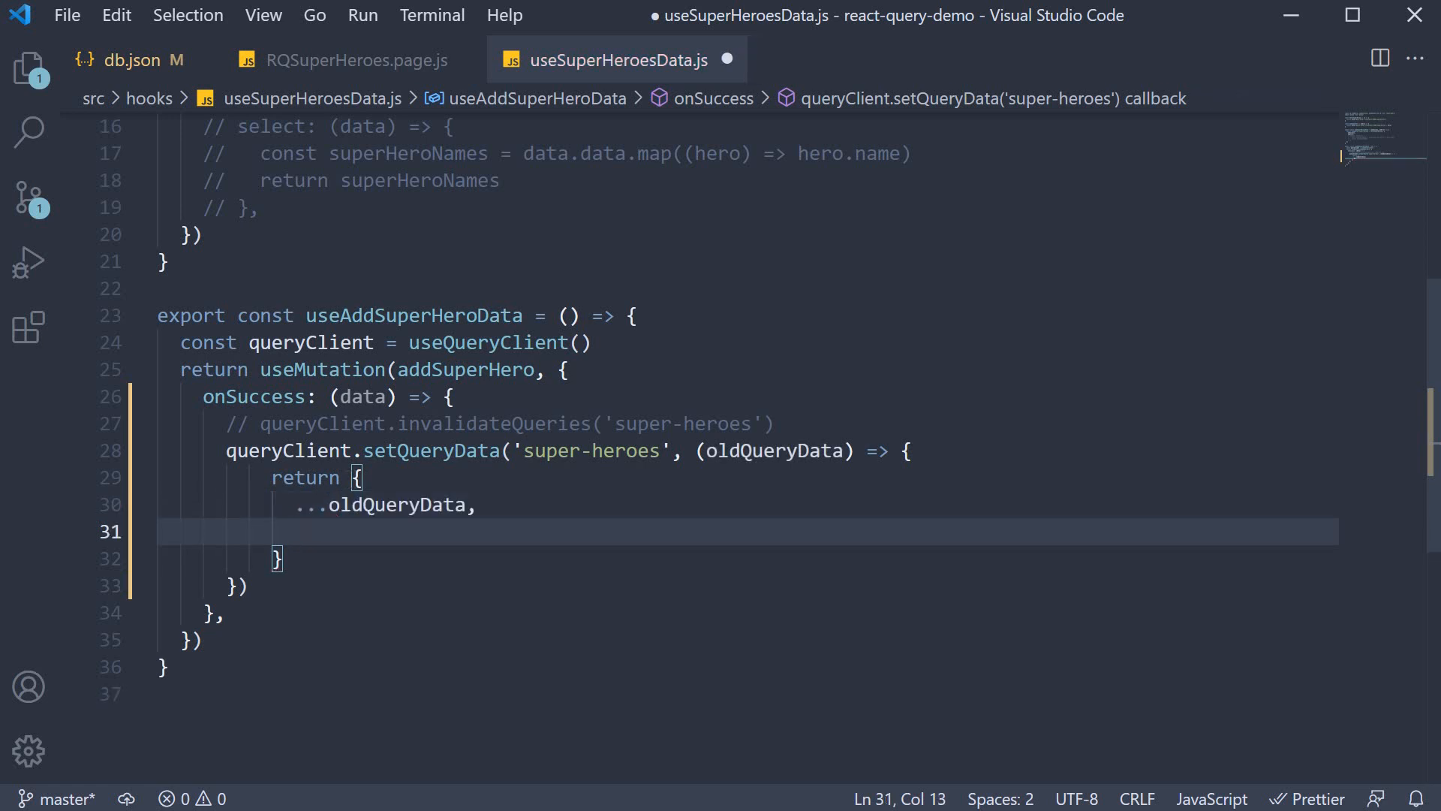
Step: Set data to [...oldQueryData.data, data.data] and save the hook
type("data:")
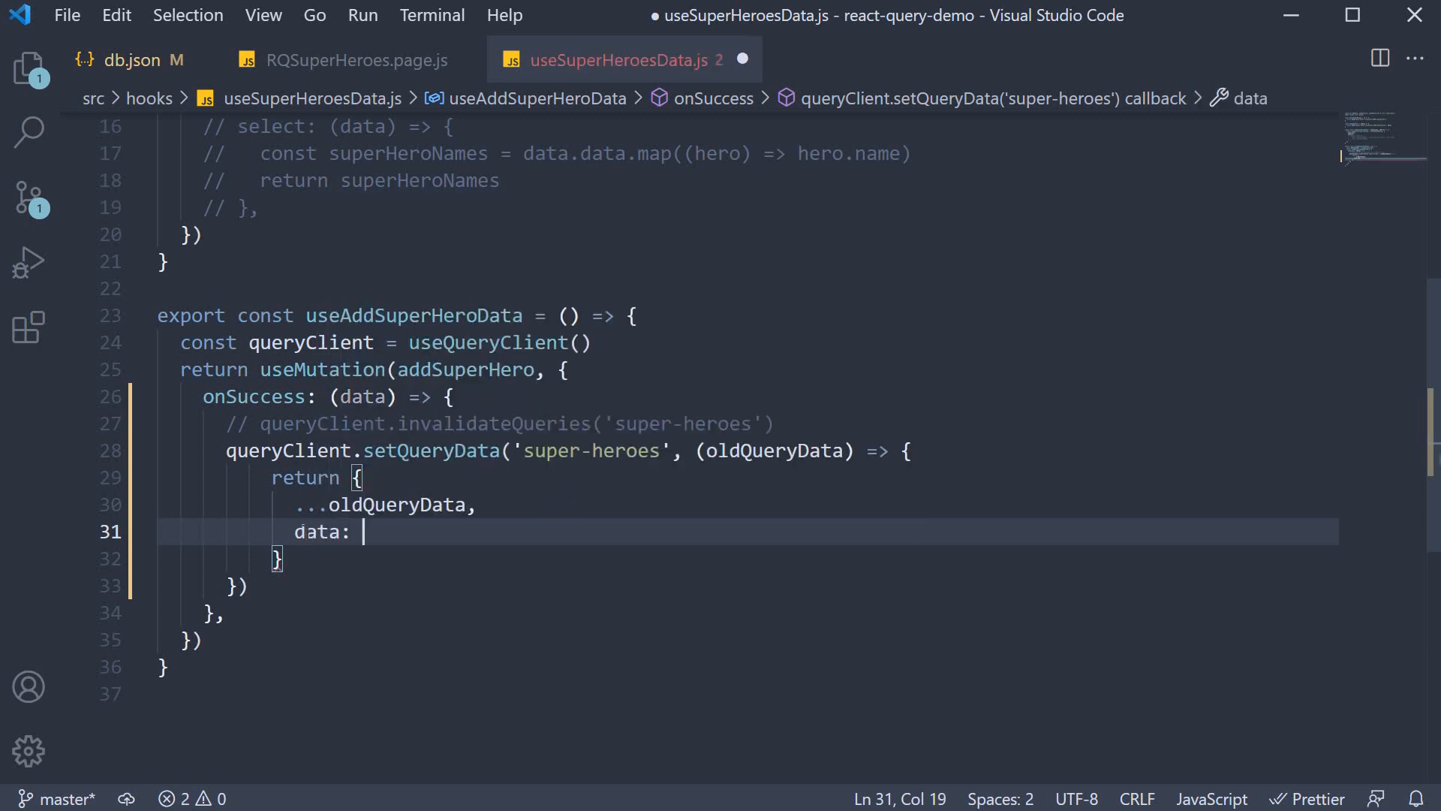
type("[]")
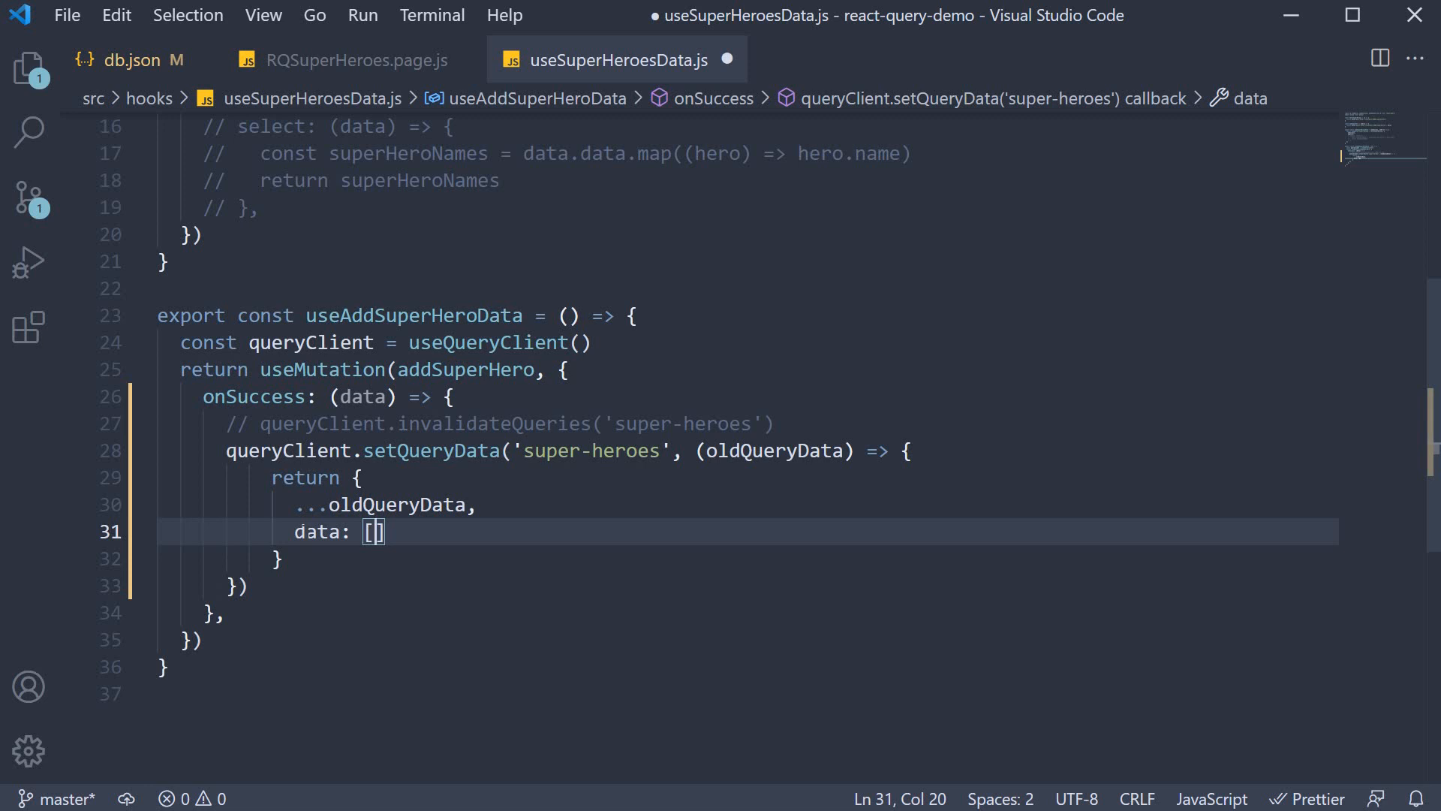
type("...")
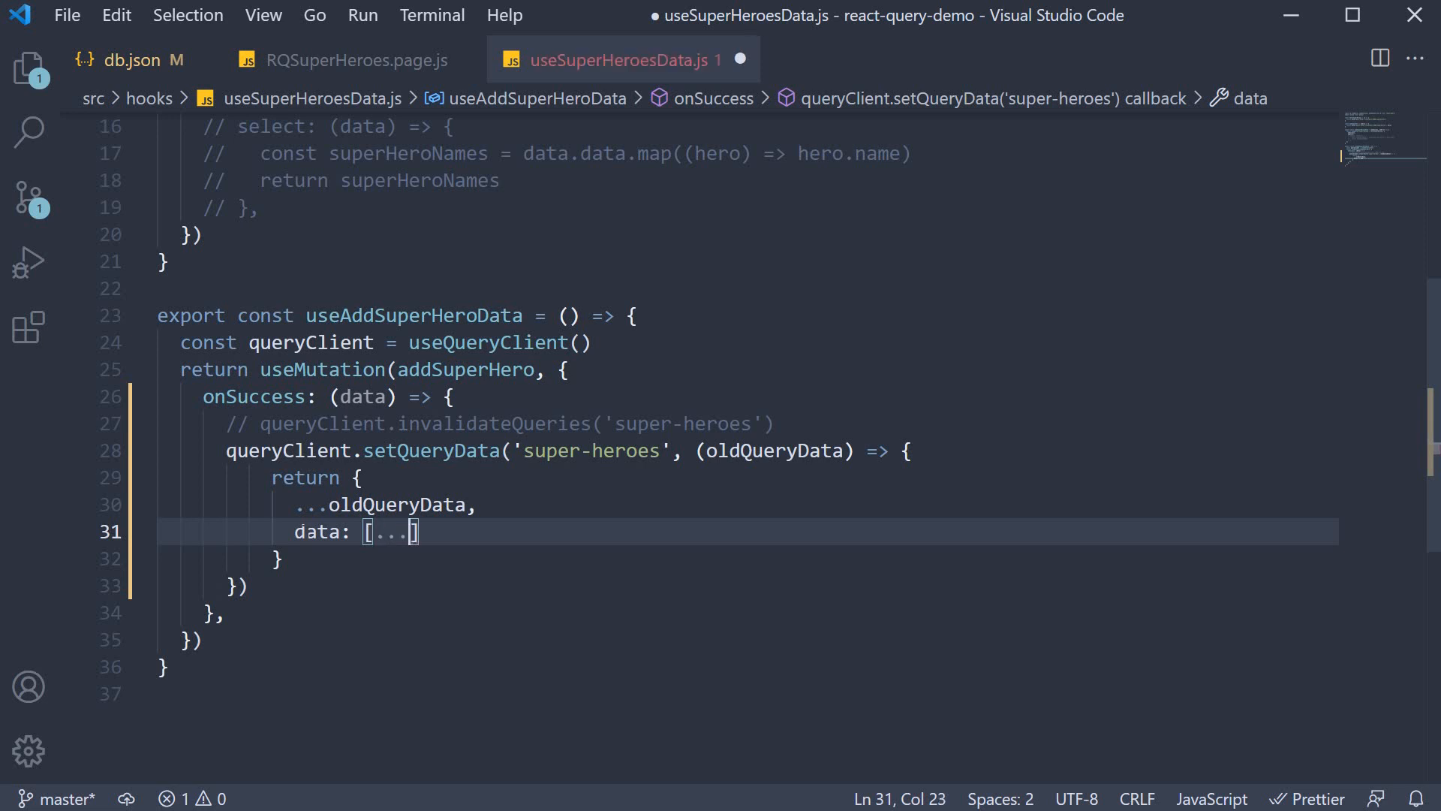
type("oldQueryData.data,")
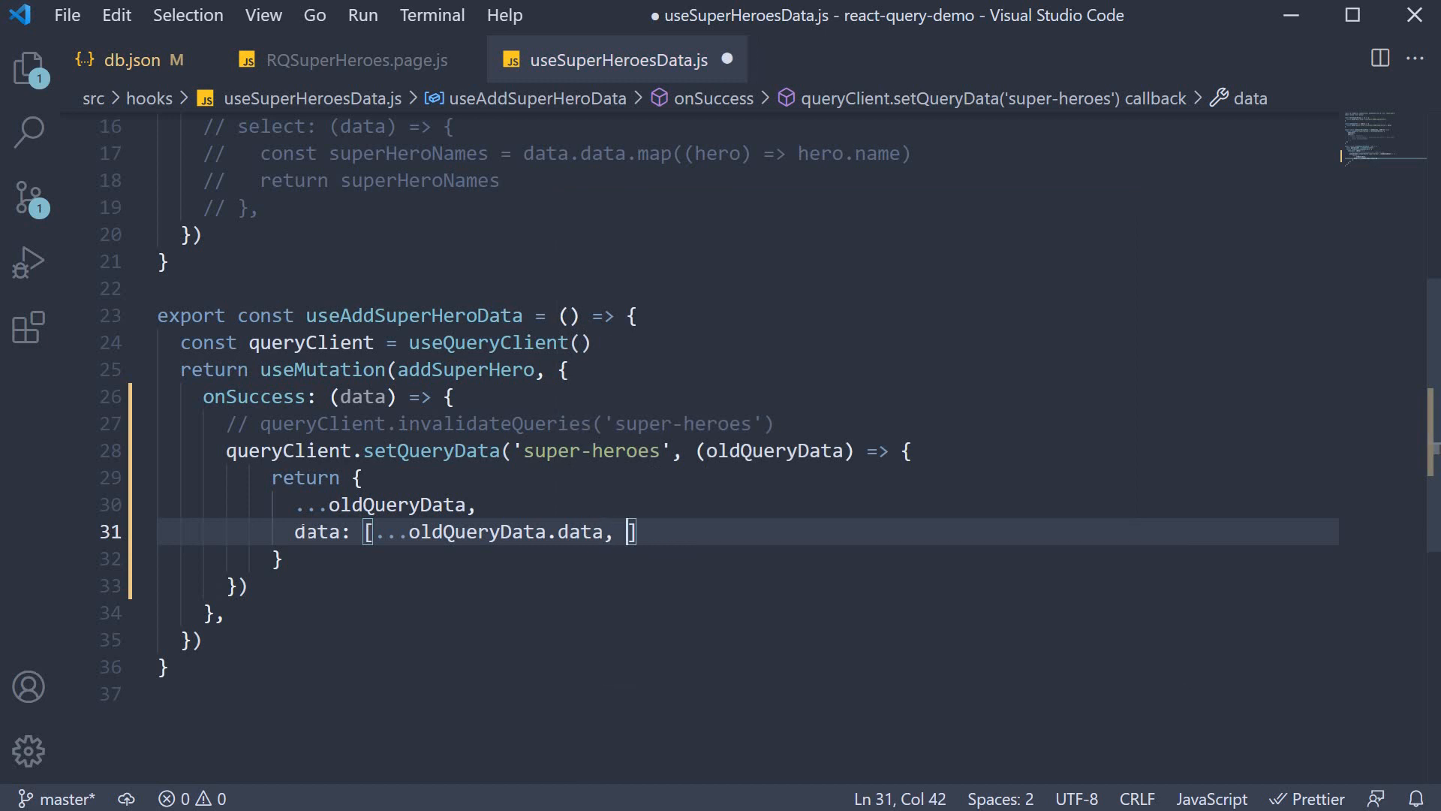
type("data.da")
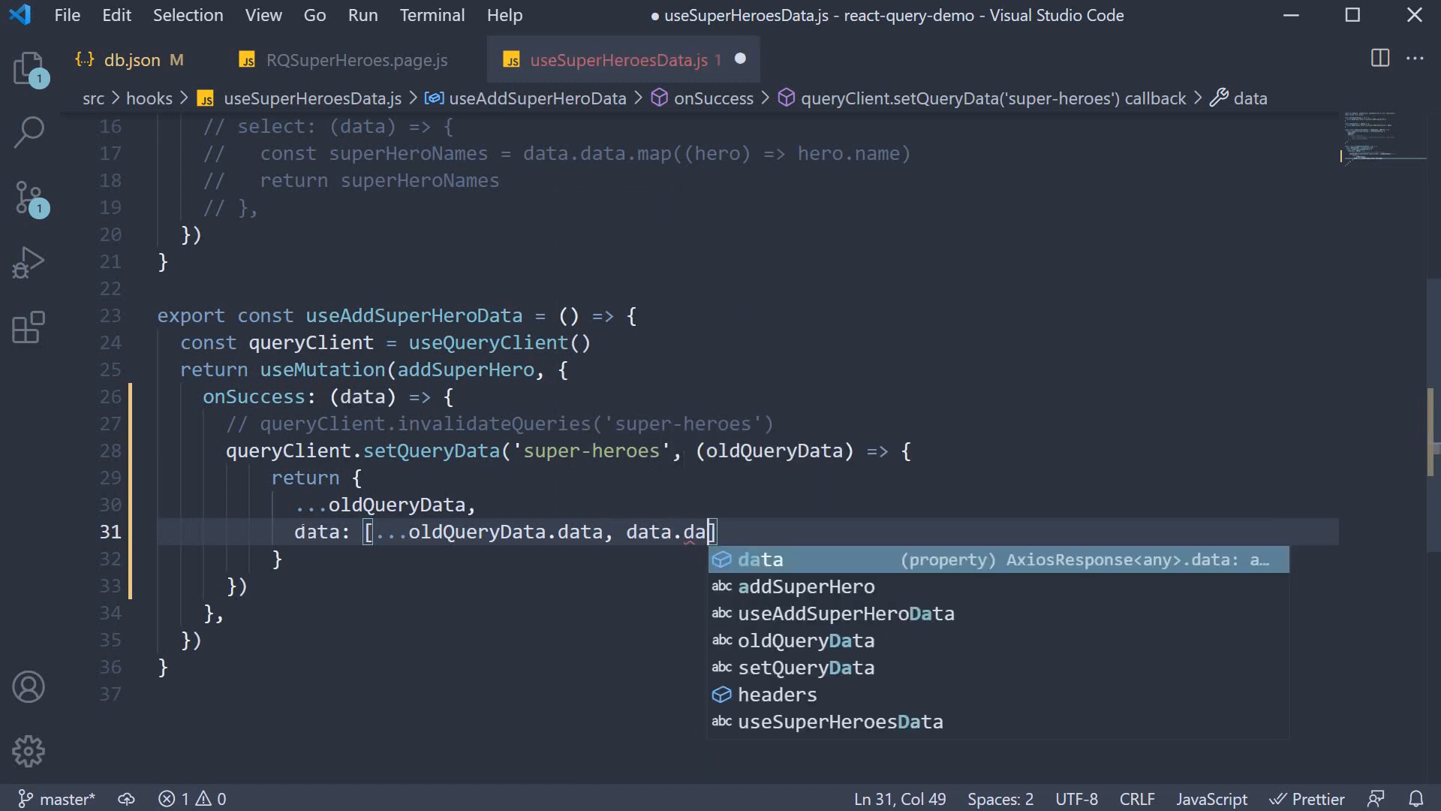
type("ta")
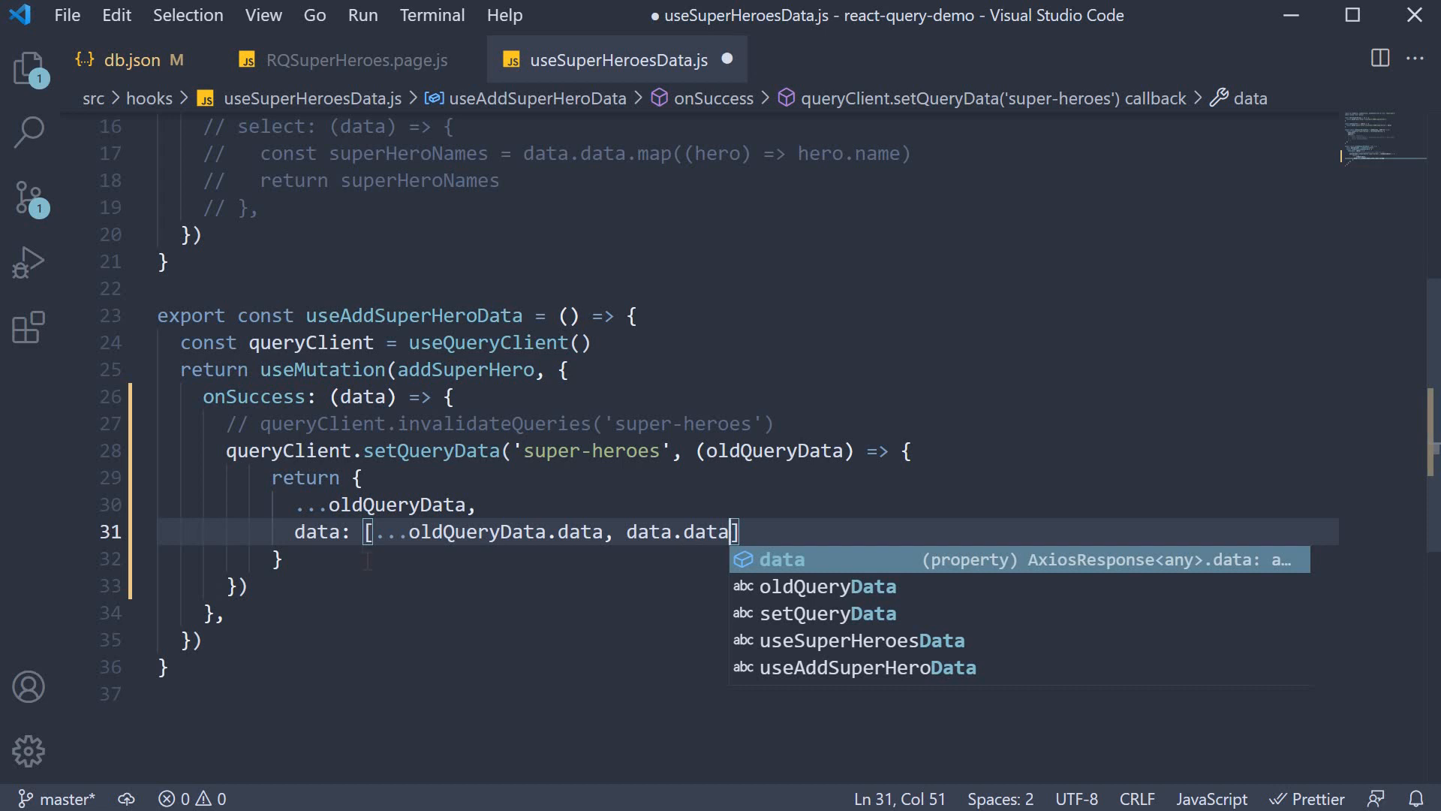
key("Enter")
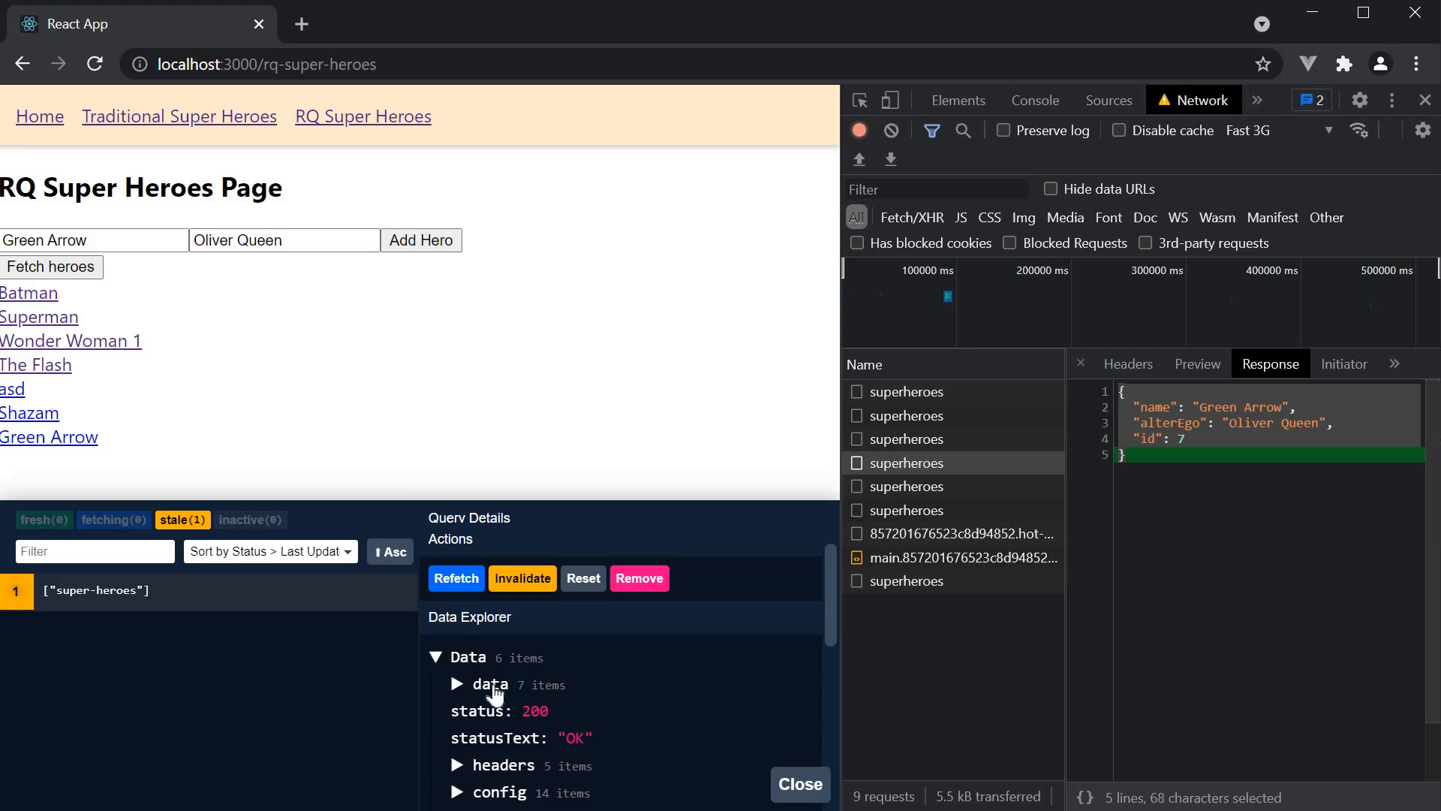
Step: Expand the cached 'data' array in the Data Explorer to list the seven heroes
left_click(457, 684)
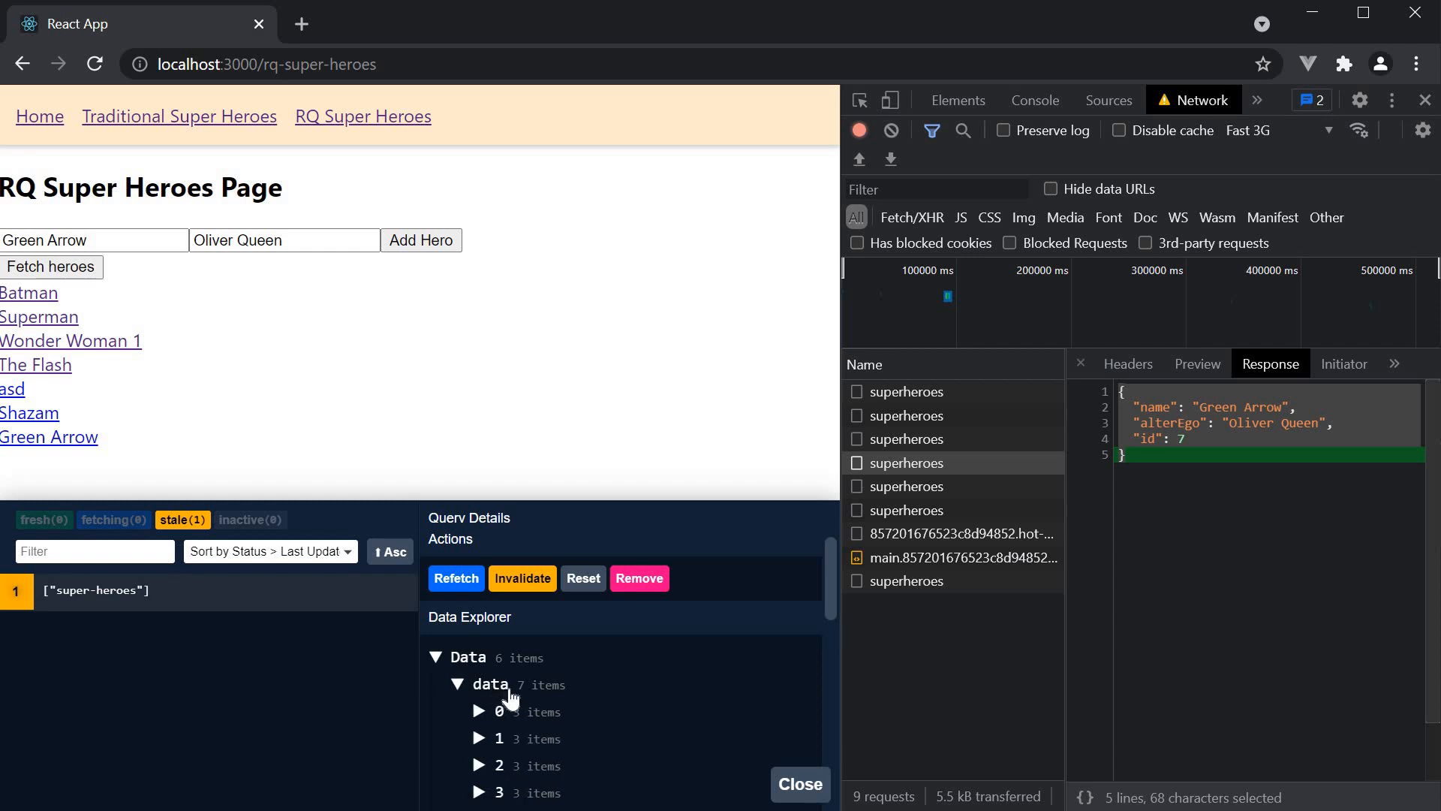
scroll("down", 3)
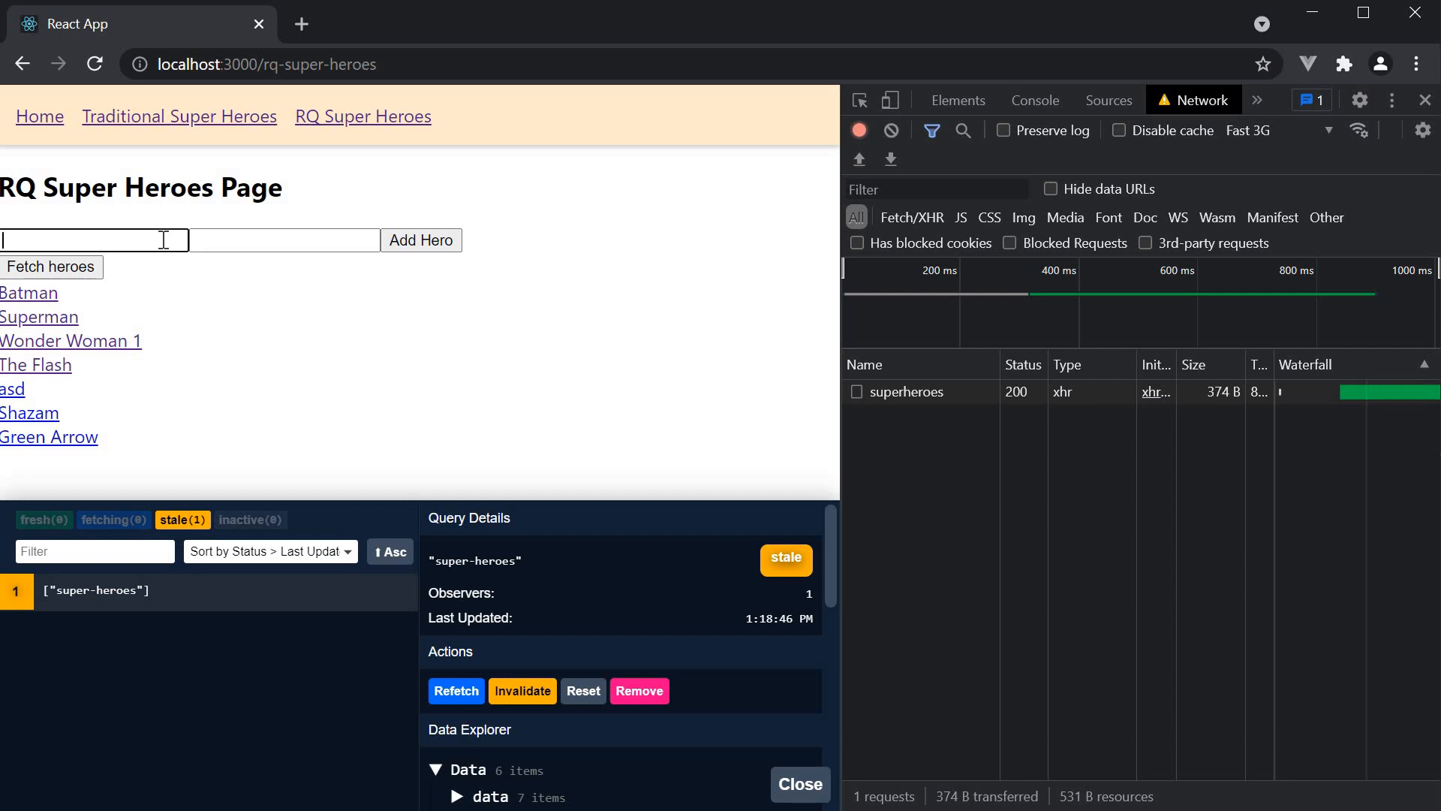
Step: Add Catwoman with alter ego Selina Kyle through the Add Hero form
type("Catwoman")
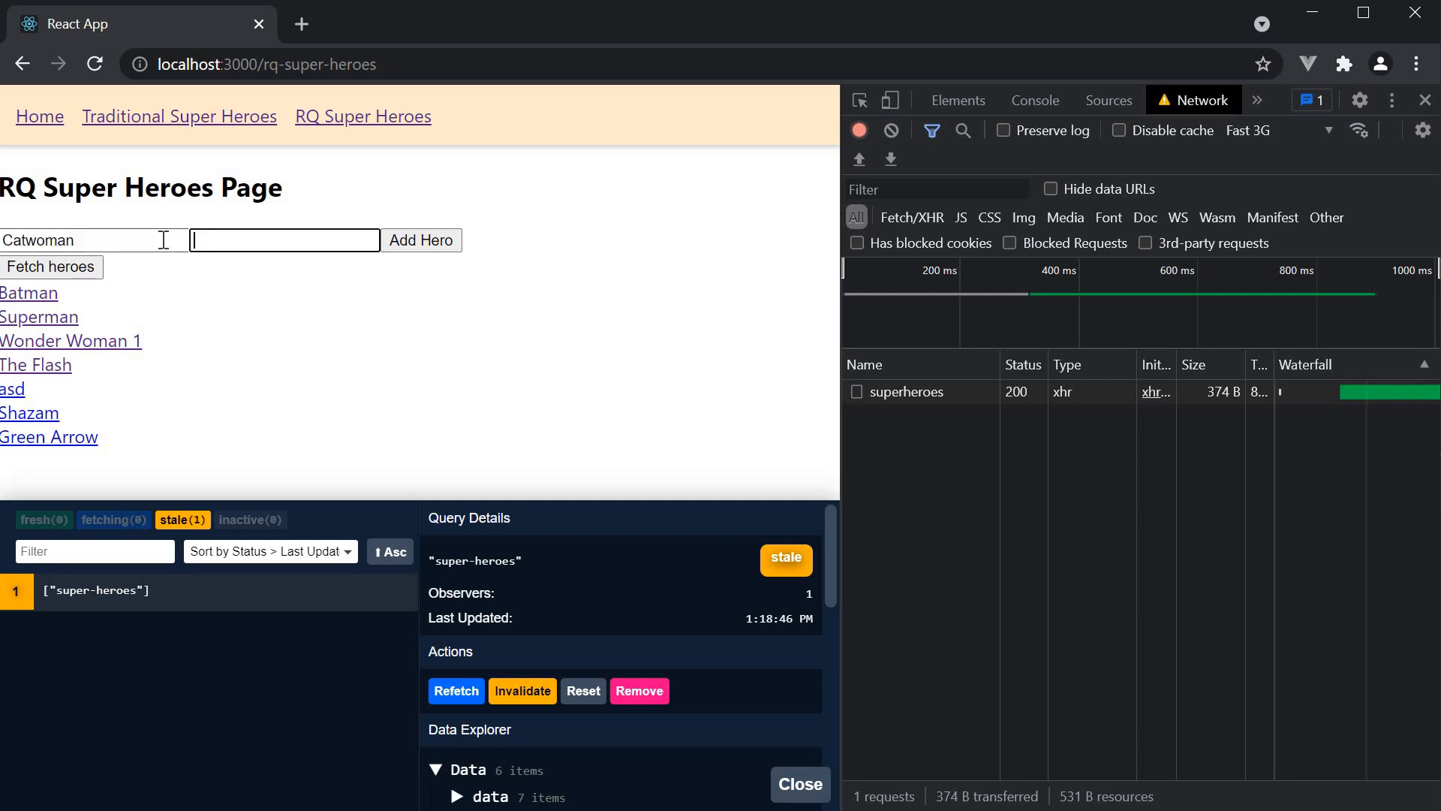
type("Selina Kyle")
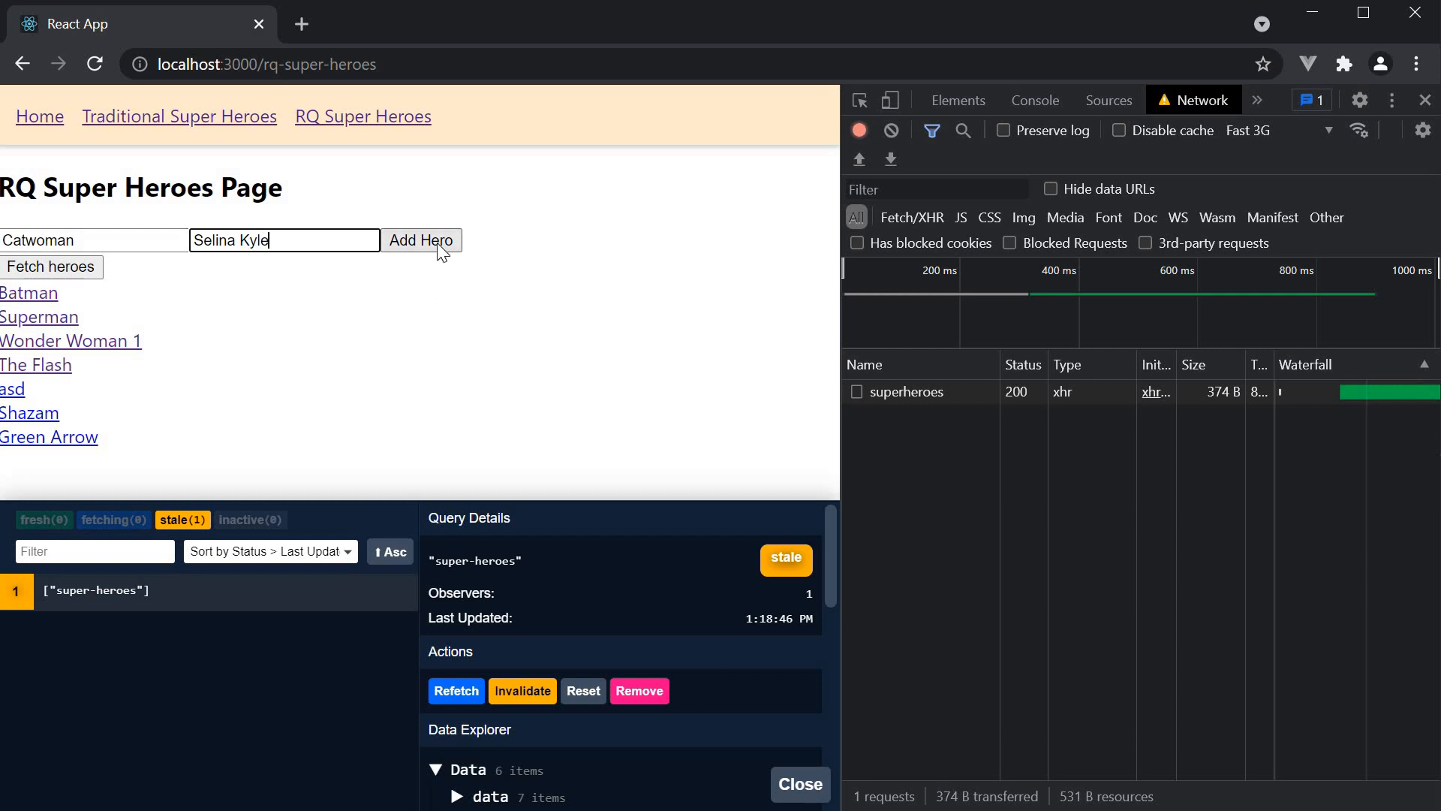
left_click(421, 240)
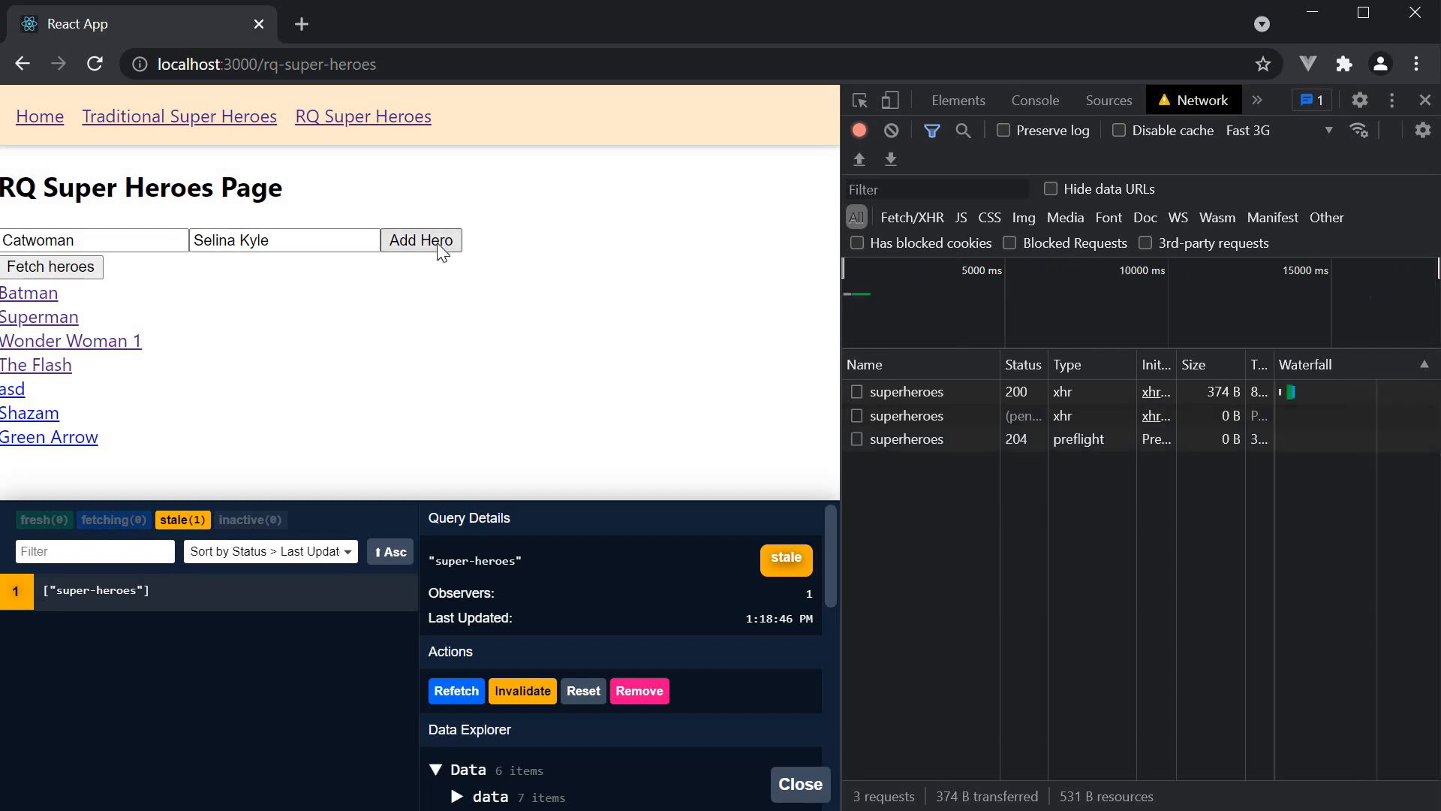
left_click(421, 240)
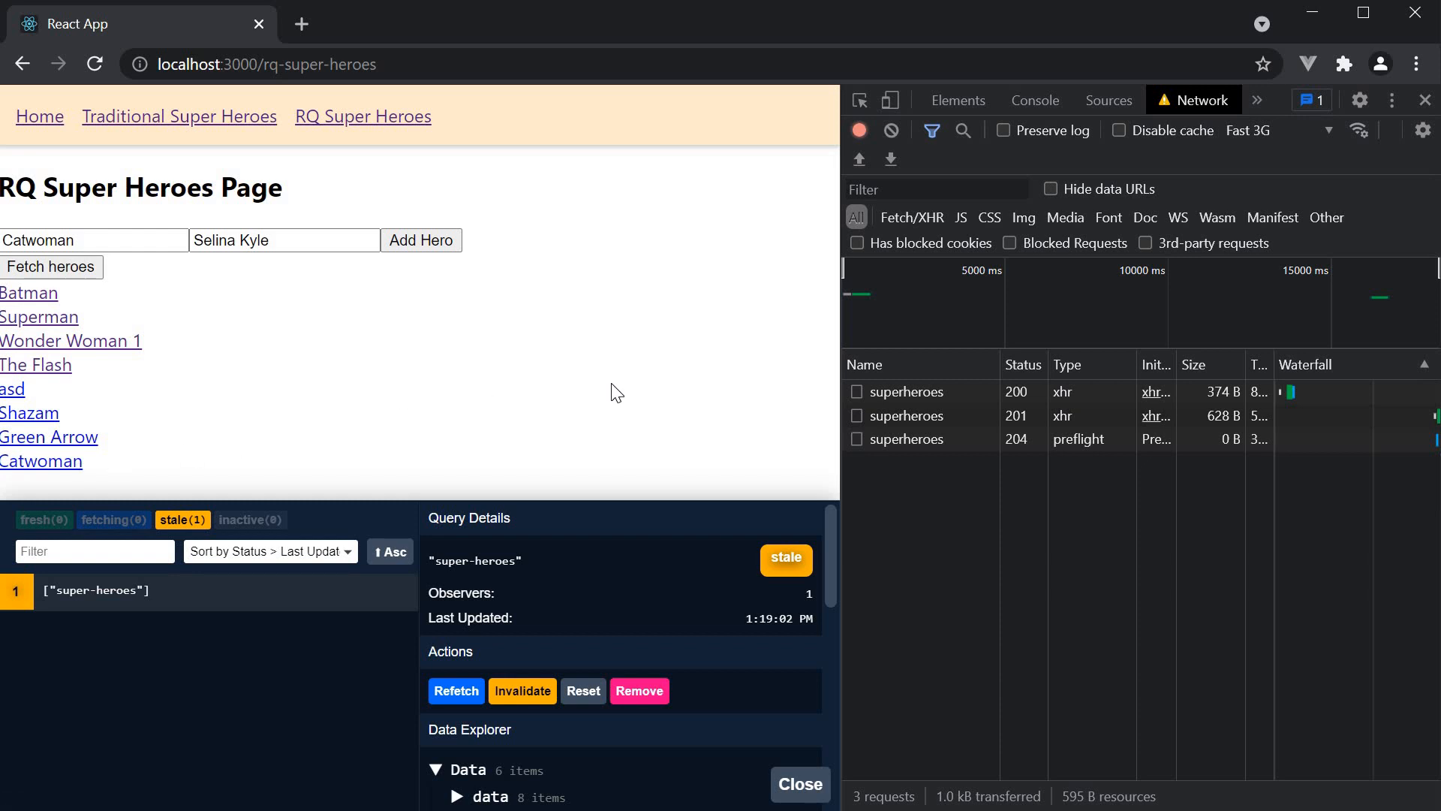
mouse_move(1007, 411)
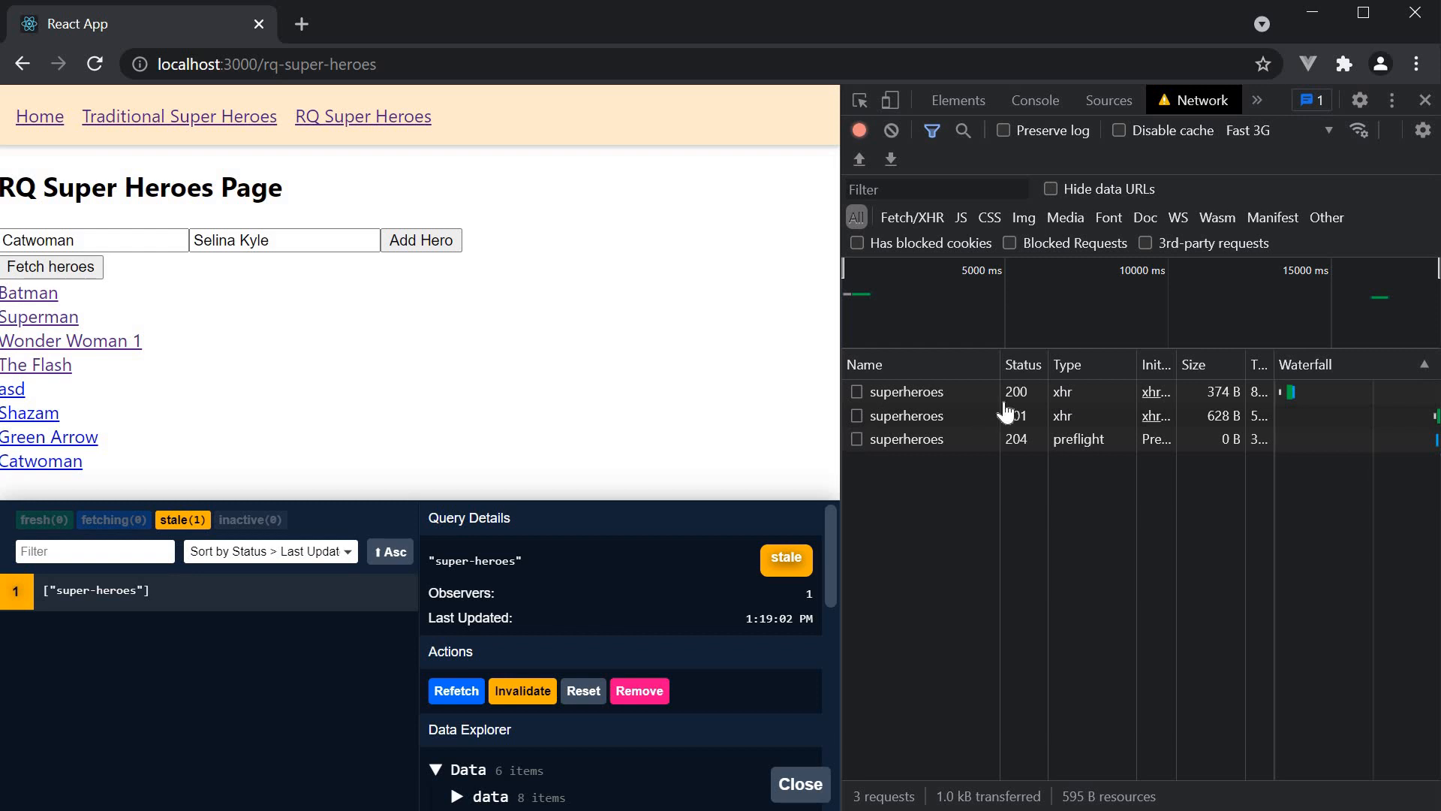
mouse_move(1025, 421)
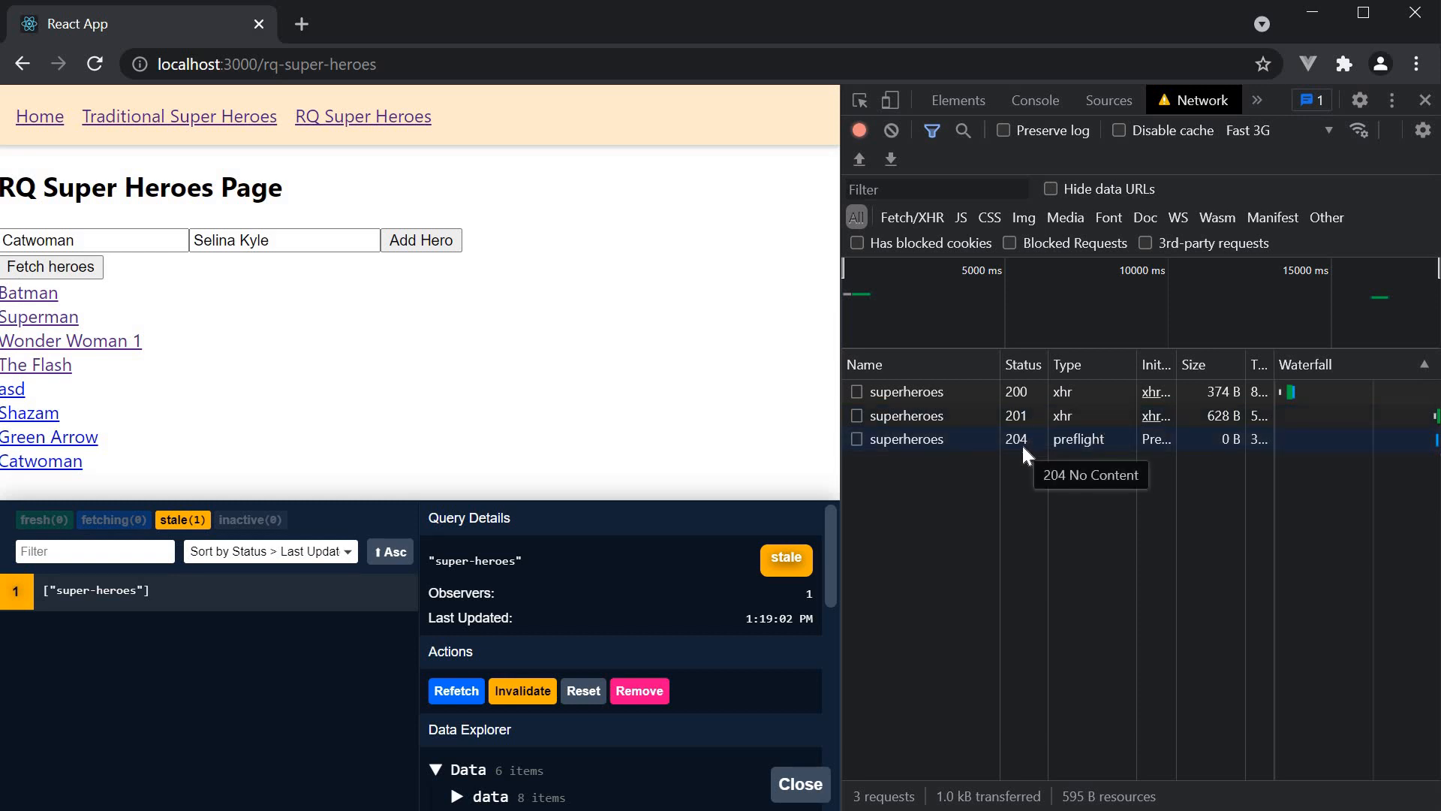
mouse_move(1075, 455)
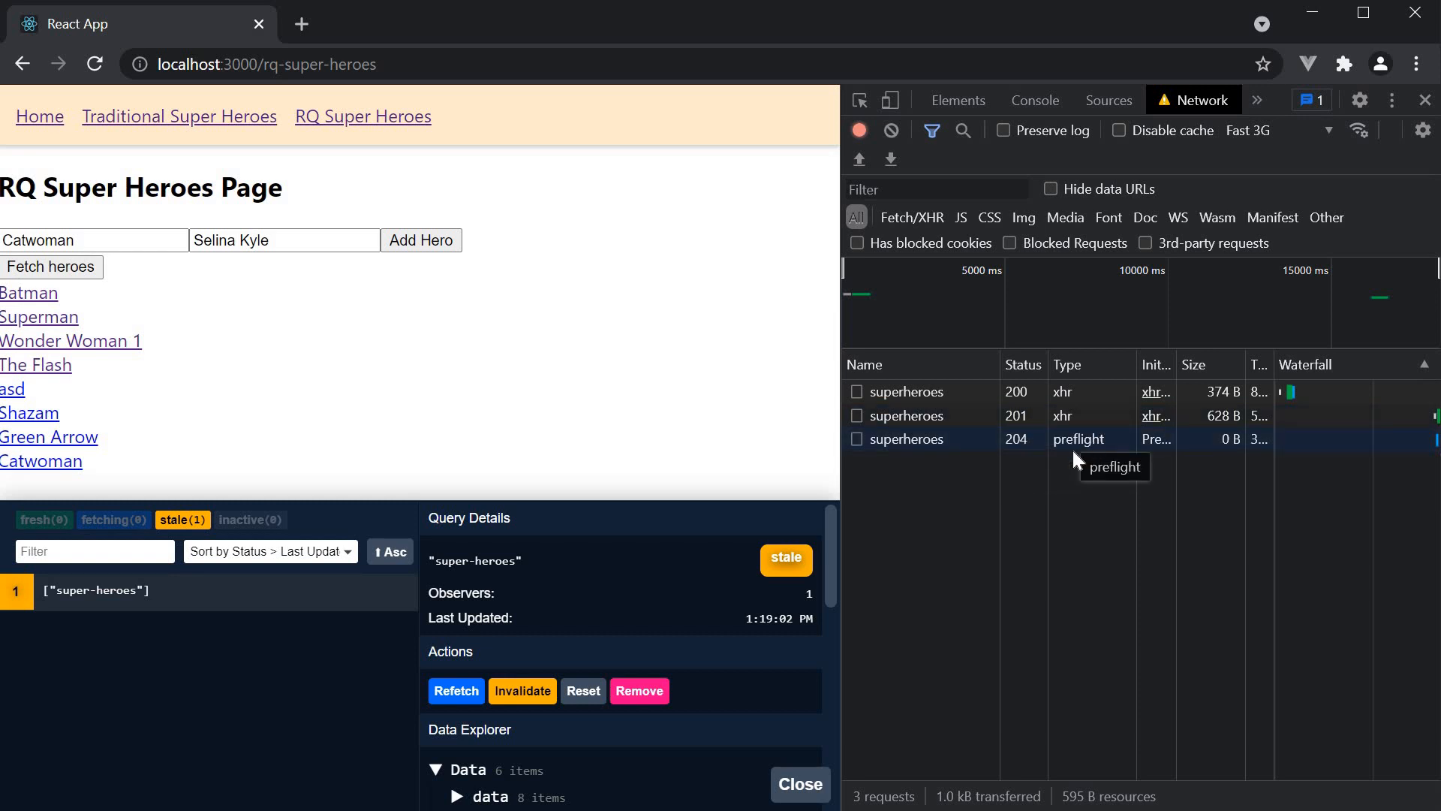
mouse_move(1024, 475)
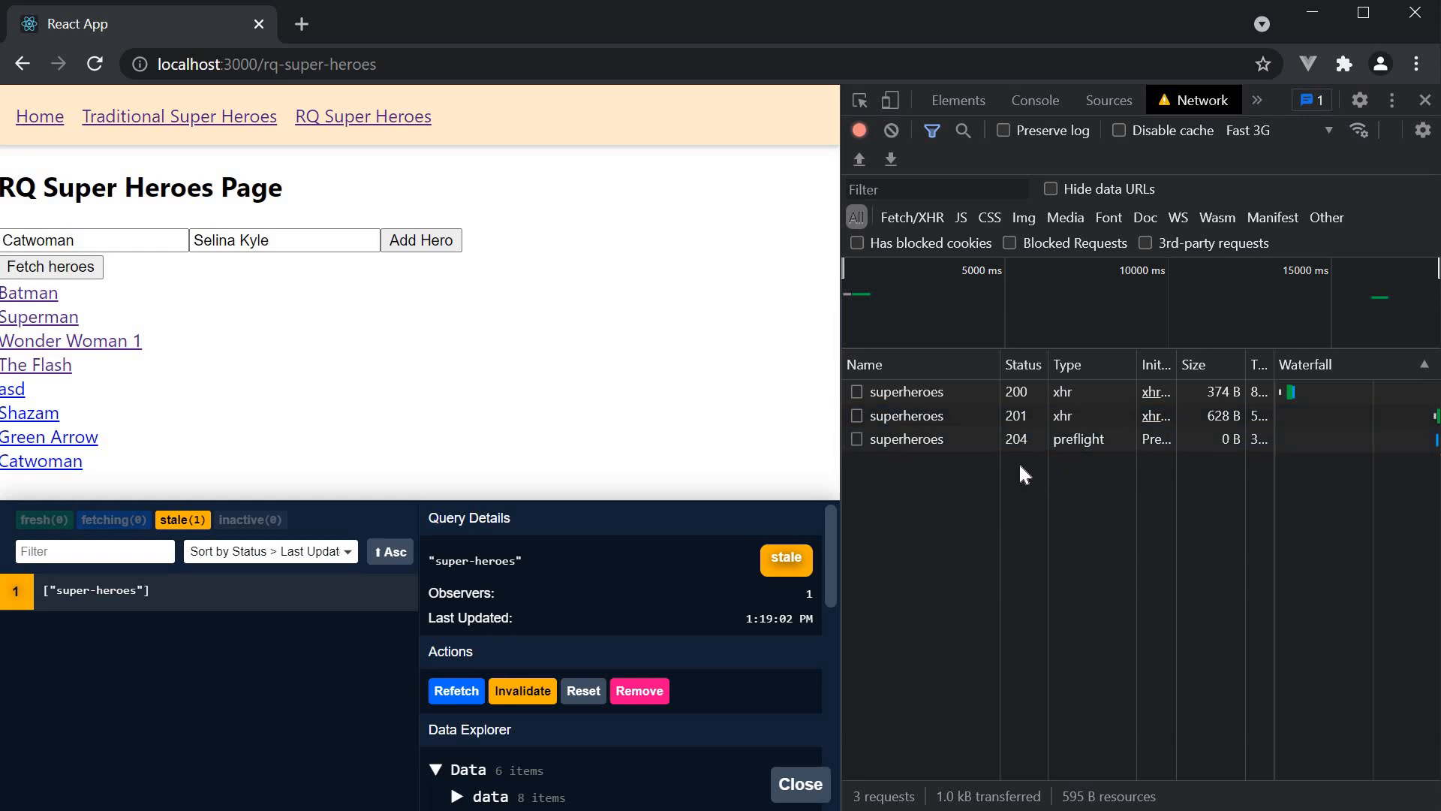
mouse_move(1029, 422)
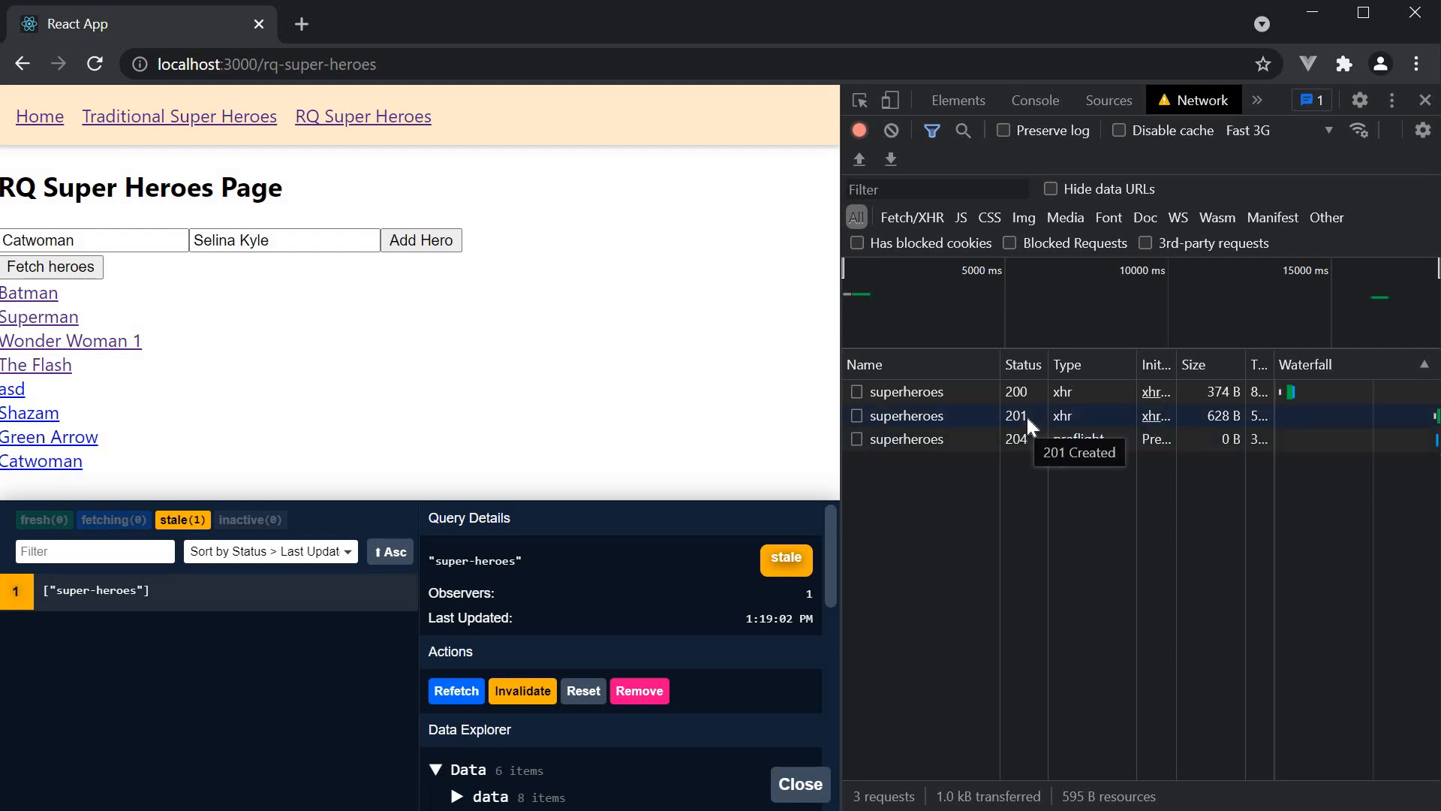
mouse_move(592, 659)
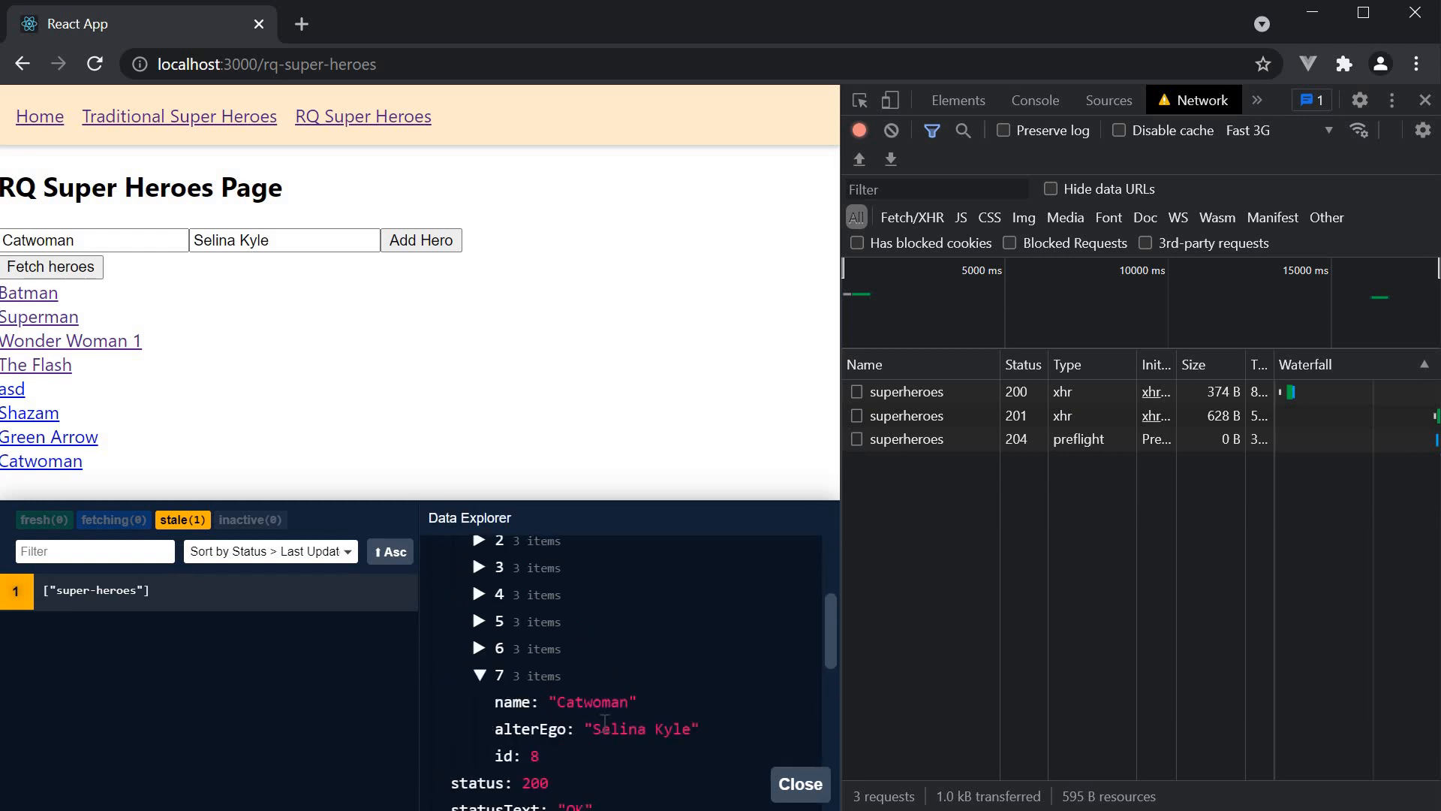
mouse_move(655, 700)
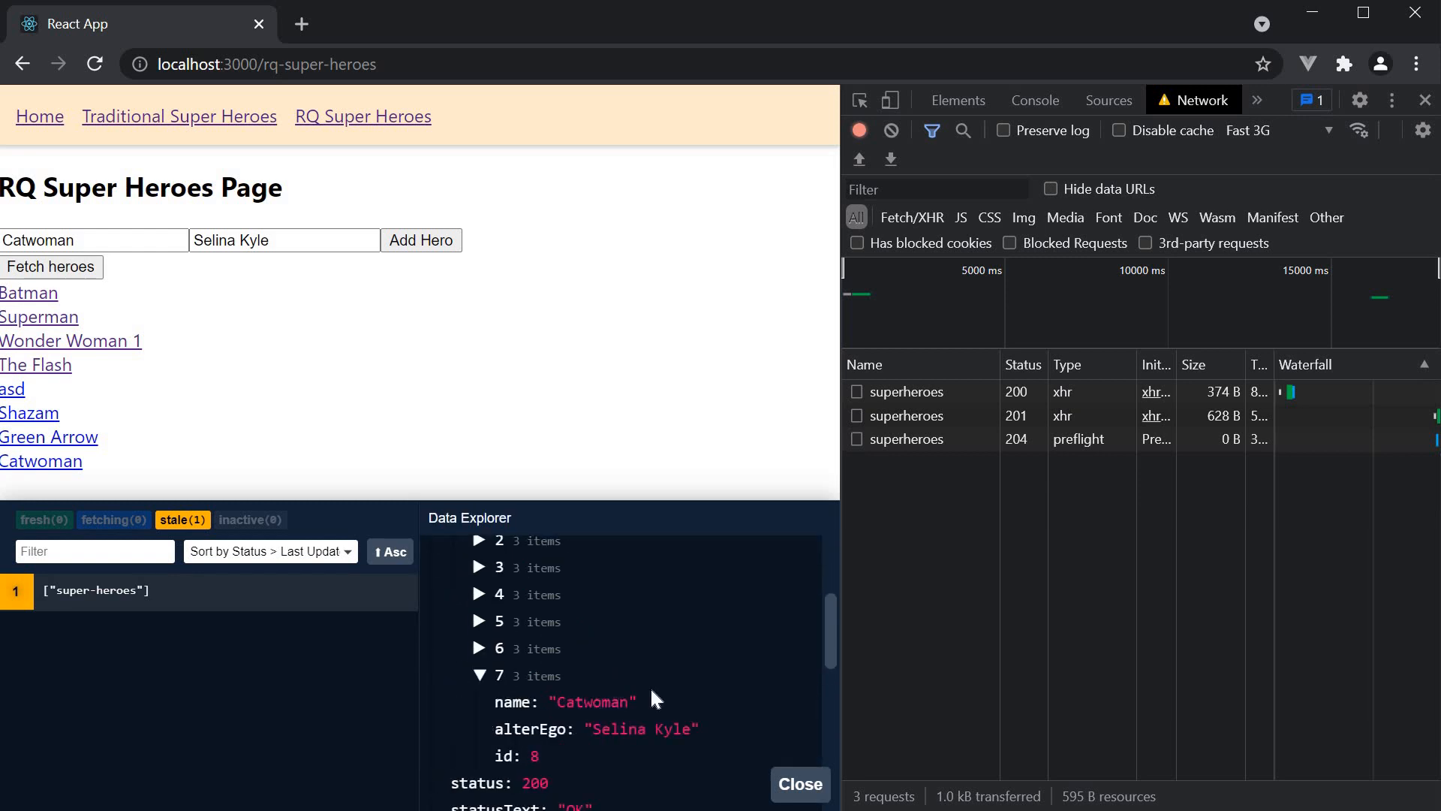